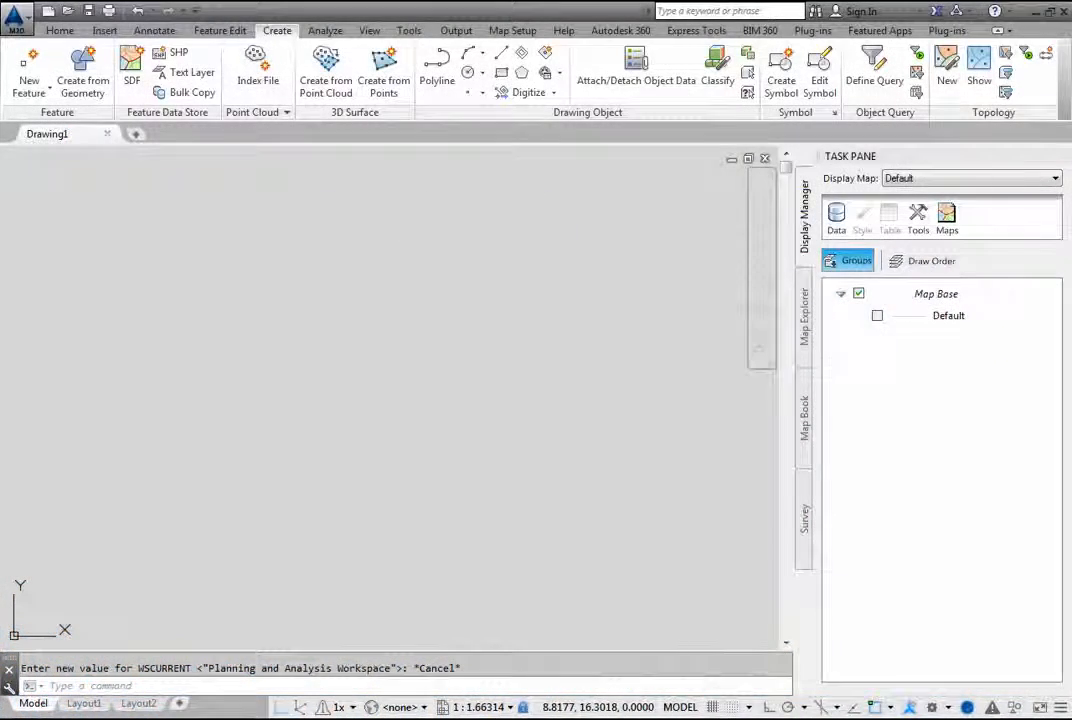
pyautogui.moveTo(48, 132)
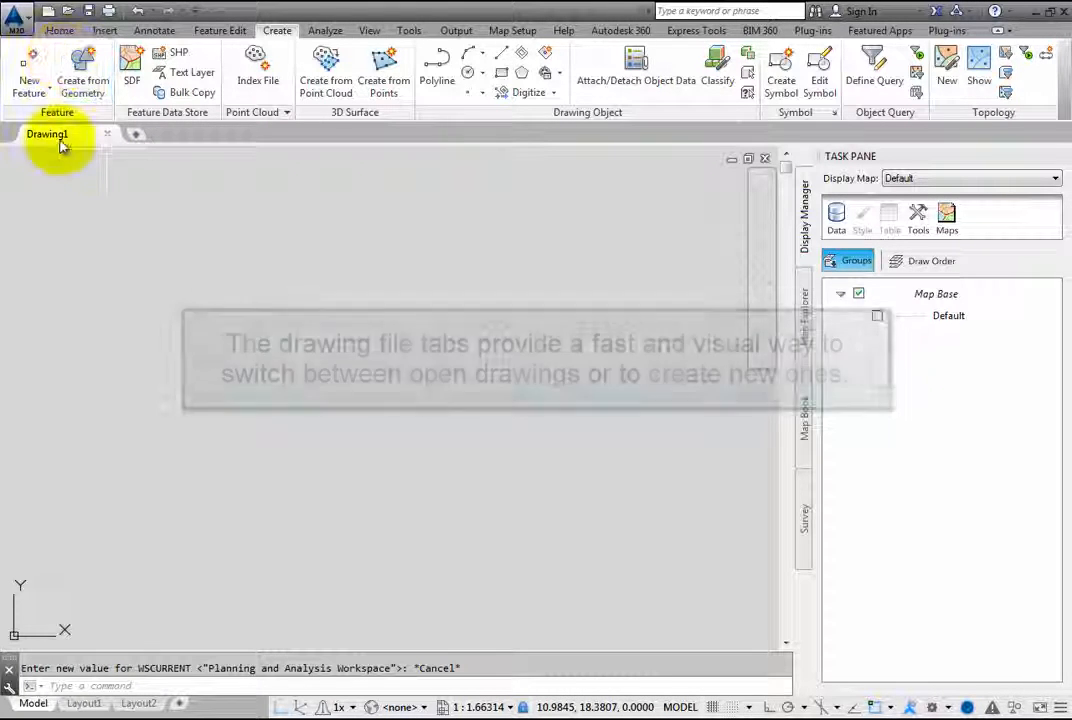
pyautogui.moveTo(48, 132)
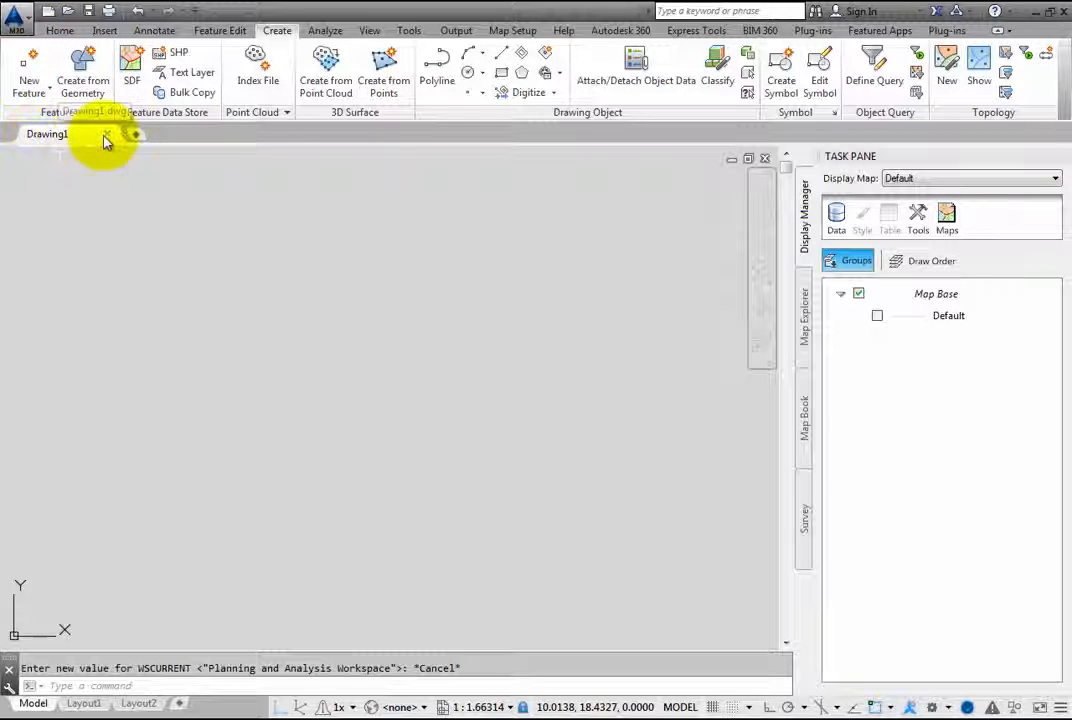
pyautogui.moveTo(68, 12)
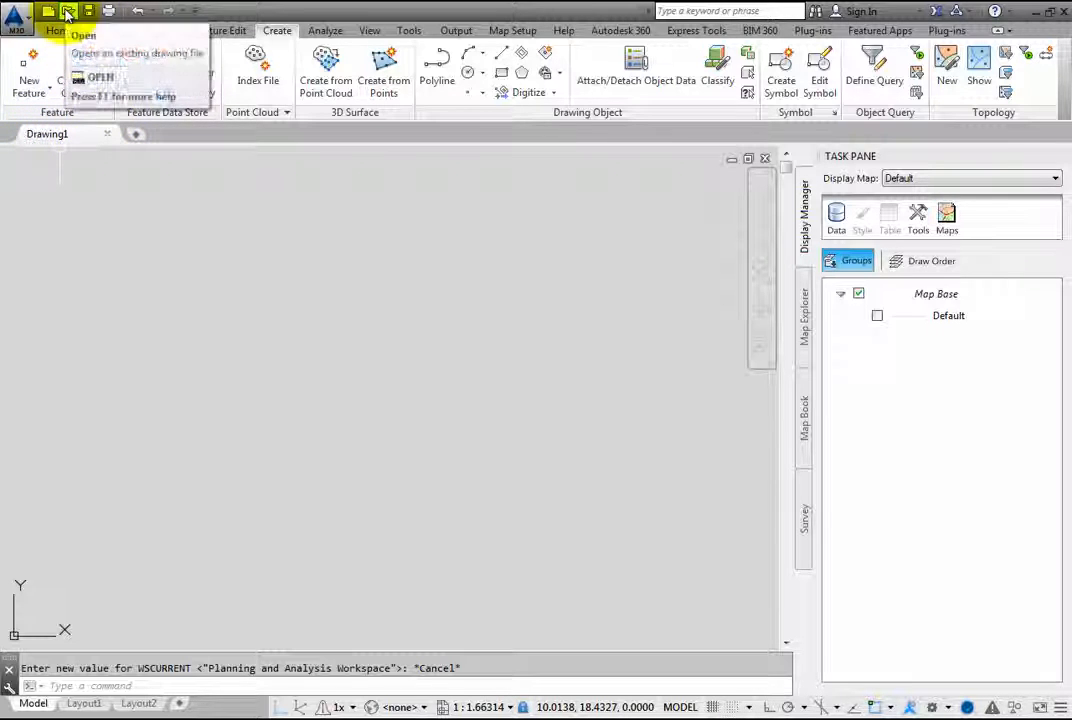
# Step: Open Change1.dwg and Readonly1.dwg from Chapter 1 through the Select File dialog
pyautogui.click(100, 76)
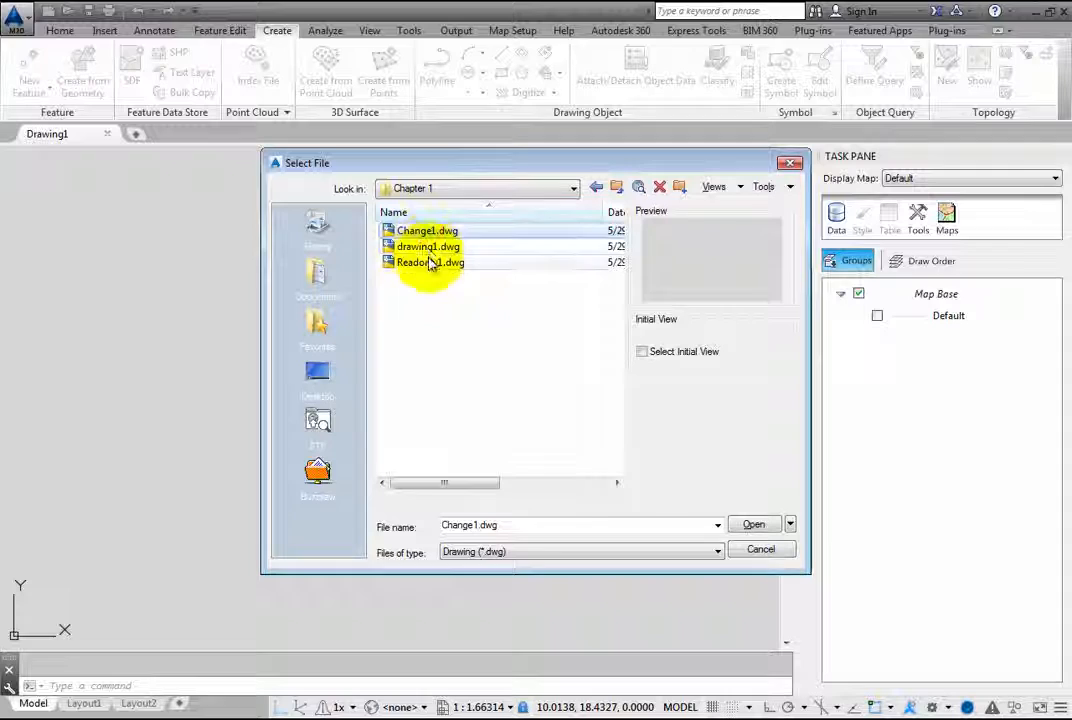
pyautogui.click(430, 262)
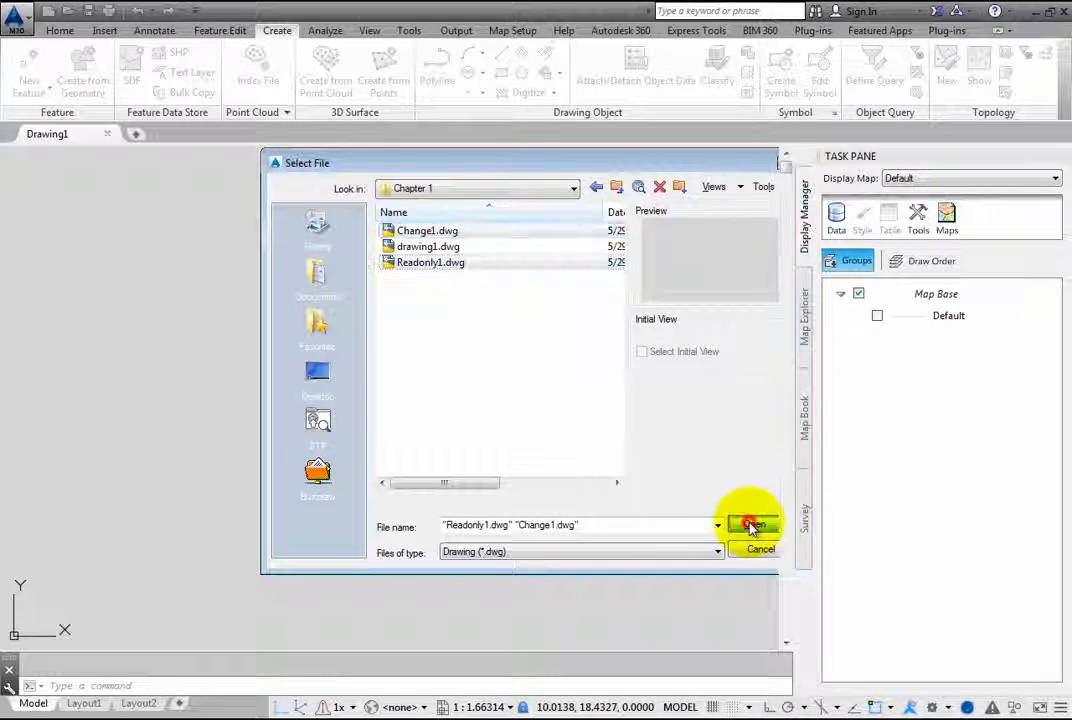
pyautogui.click(750, 524)
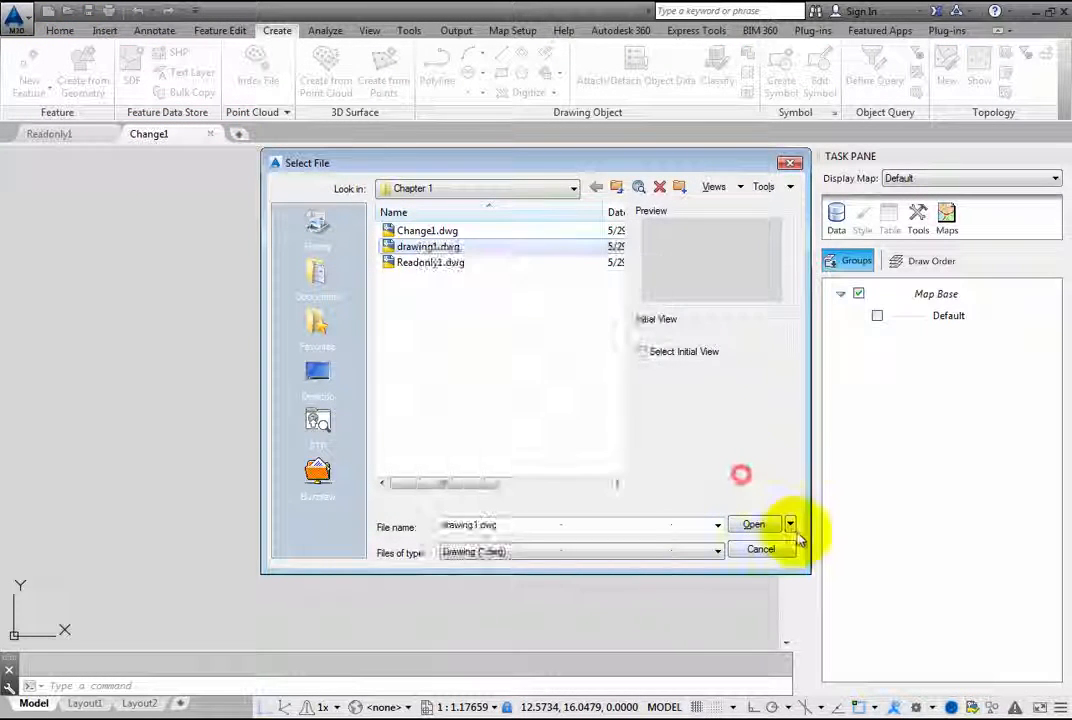
# Step: Open drawing1.dwg and Readonly1.dwg so each drawing has its own file tab
pyautogui.click(754, 524)
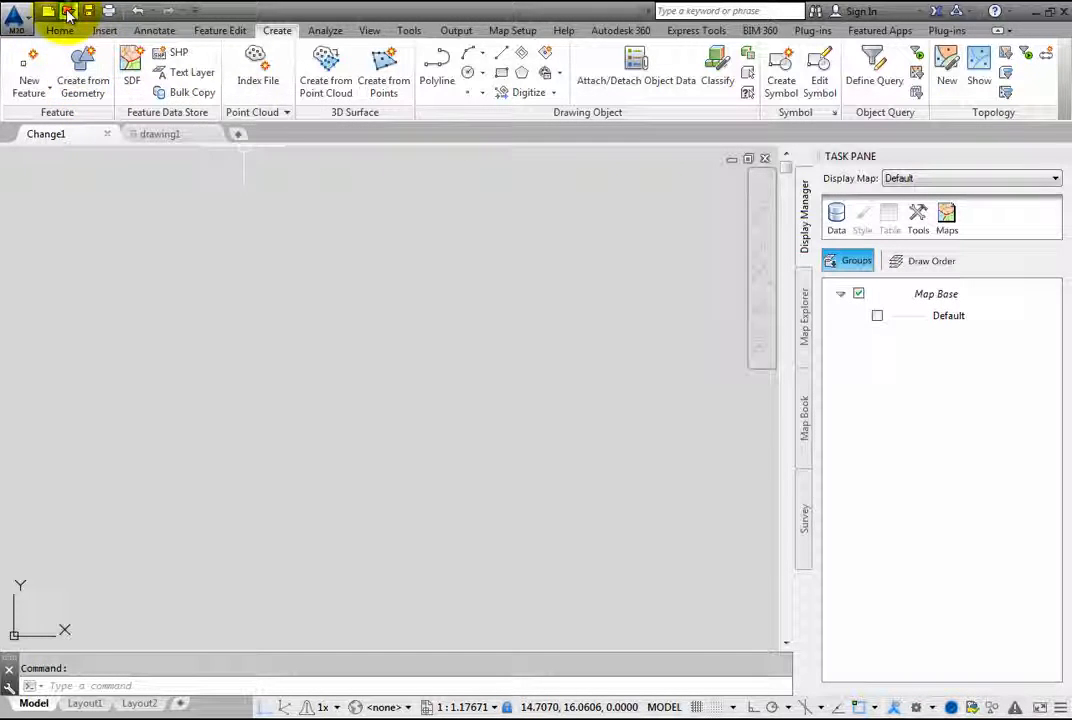
pyautogui.click(68, 12)
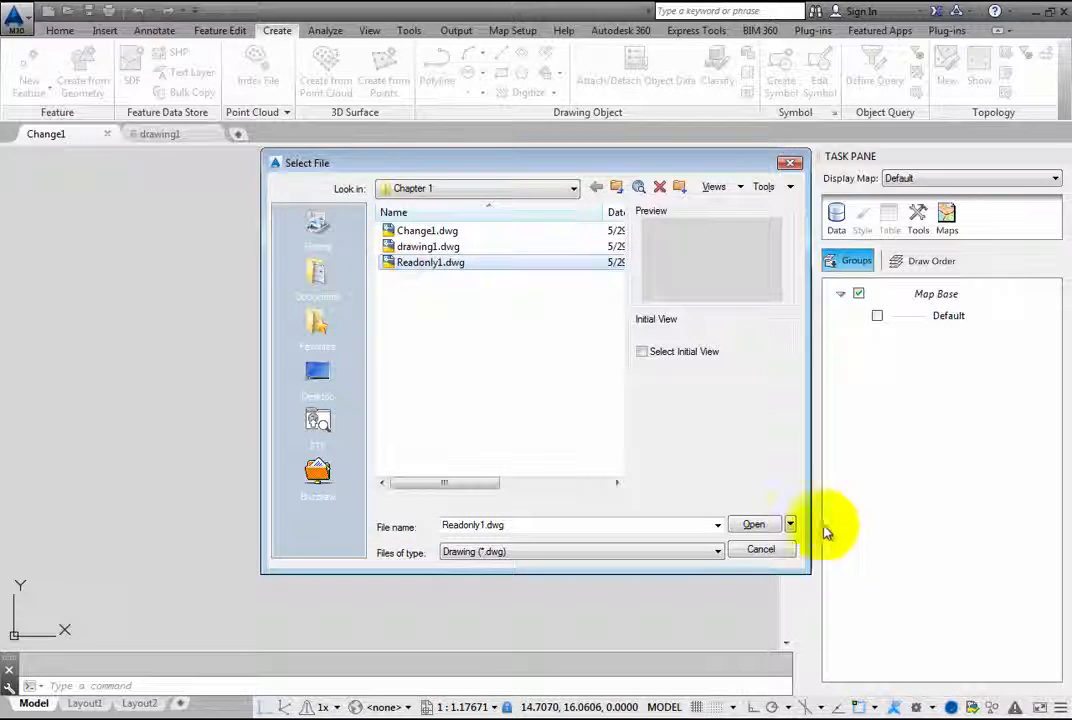
pyautogui.click(752, 524)
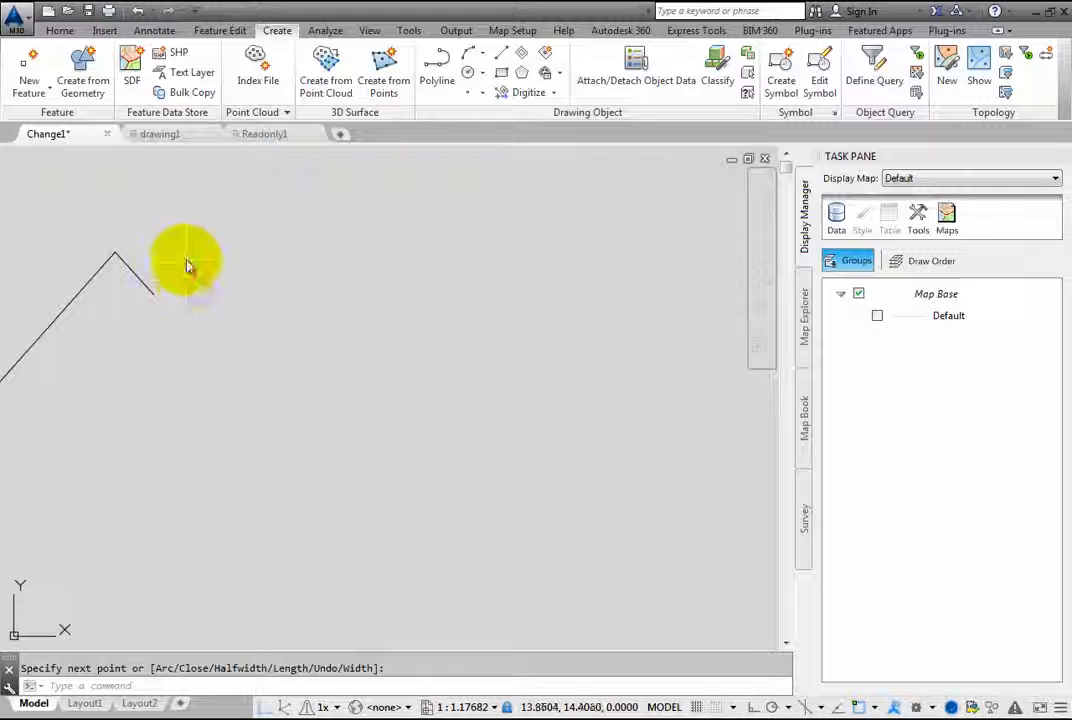
pyautogui.moveTo(110, 144)
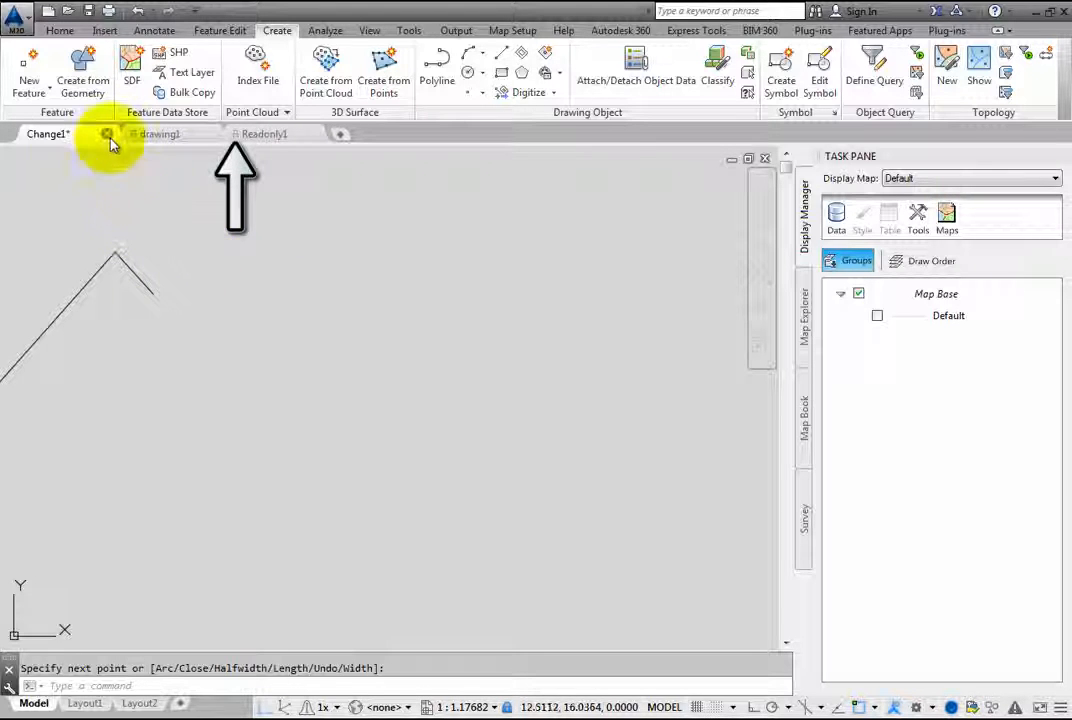
pyautogui.moveTo(264, 132)
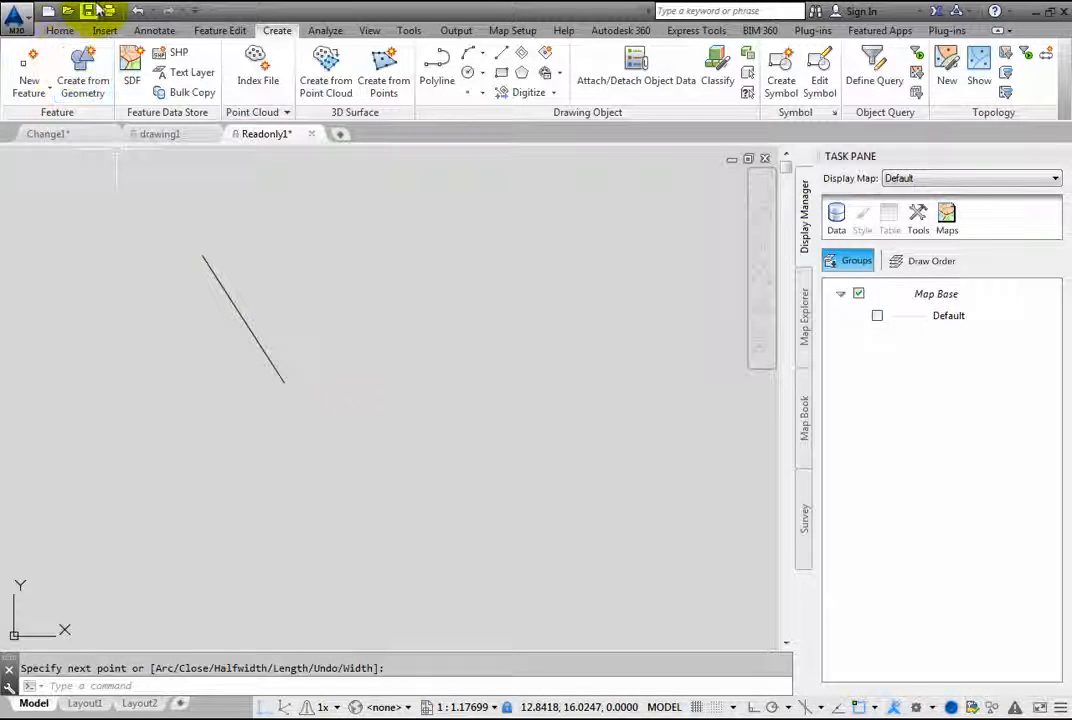
# Step: Try saving Readonly1 and acknowledge the write-protected file warning
pyautogui.click(68, 12)
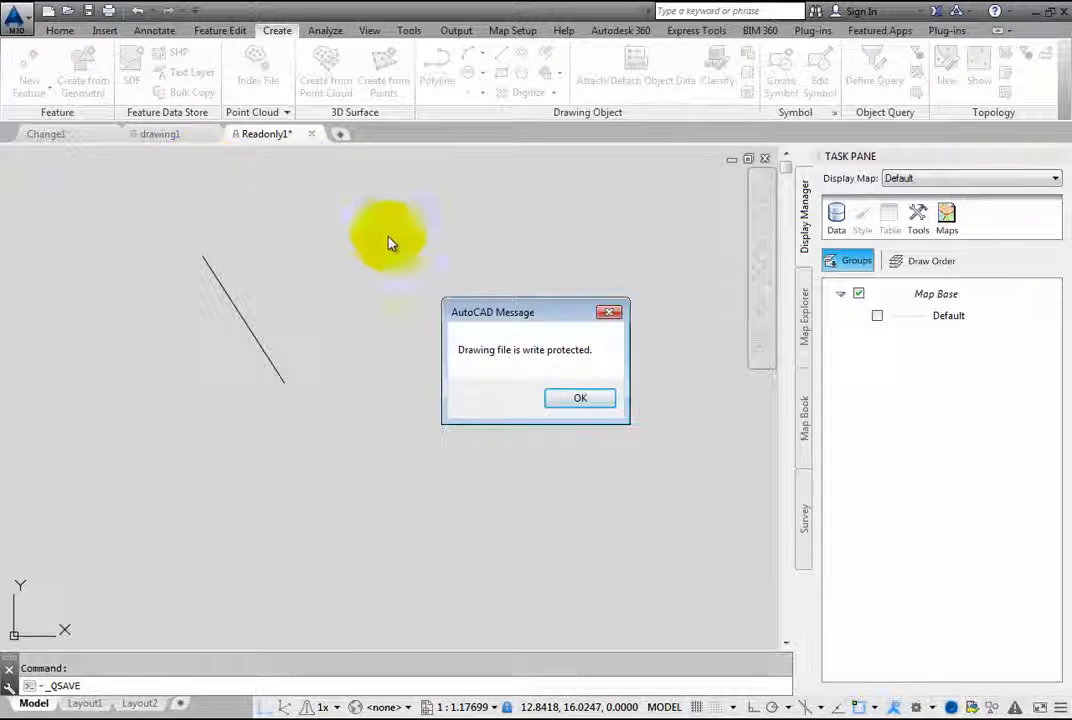
pyautogui.click(580, 396)
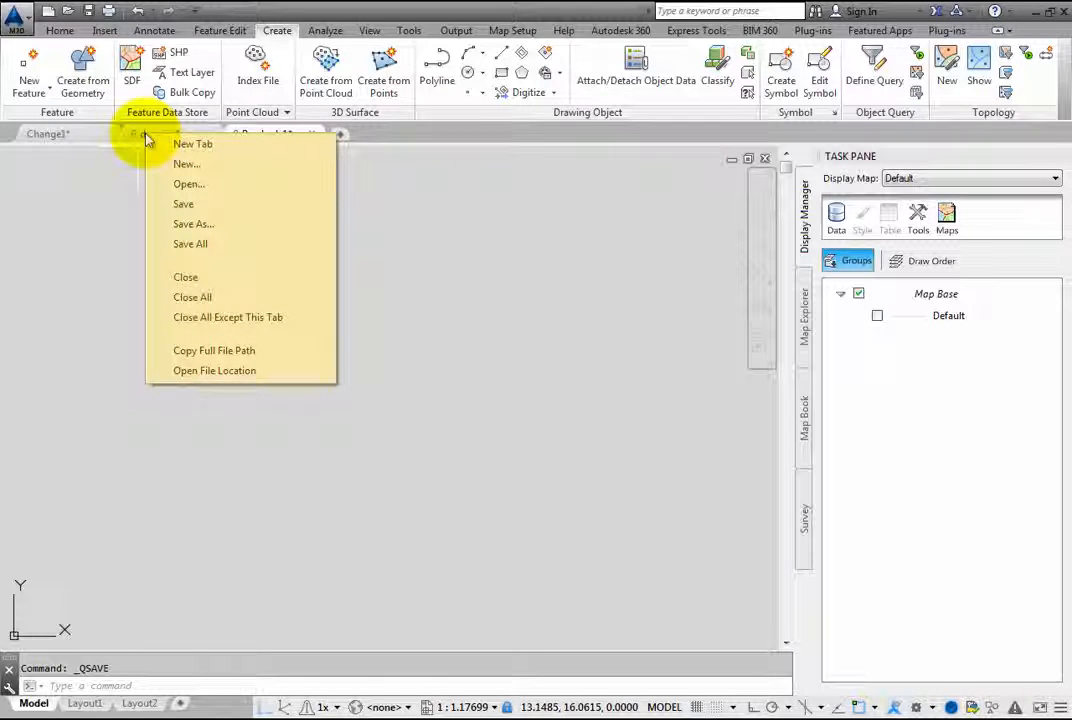
pyautogui.moveTo(188, 196)
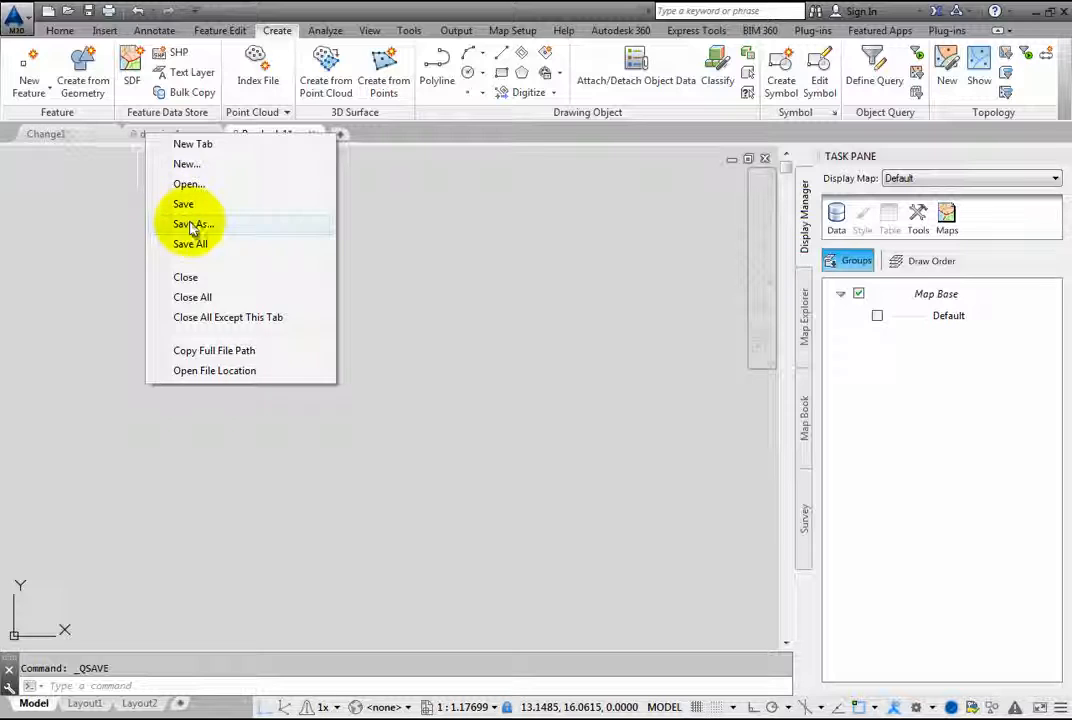
pyautogui.moveTo(190, 270)
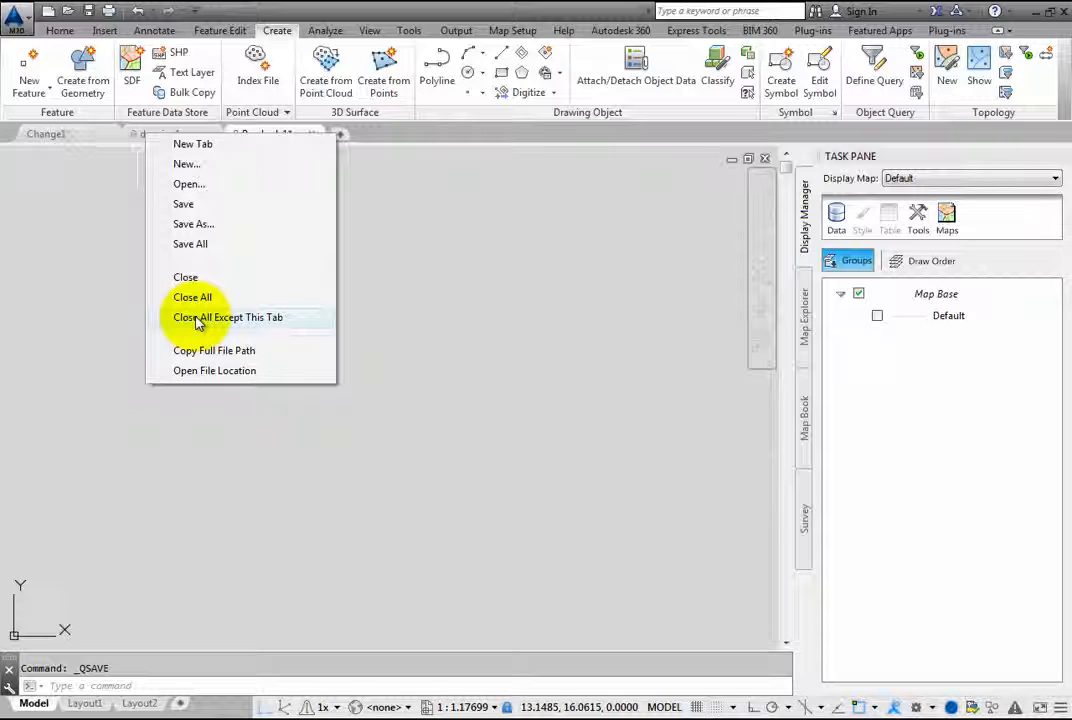
pyautogui.moveTo(204, 362)
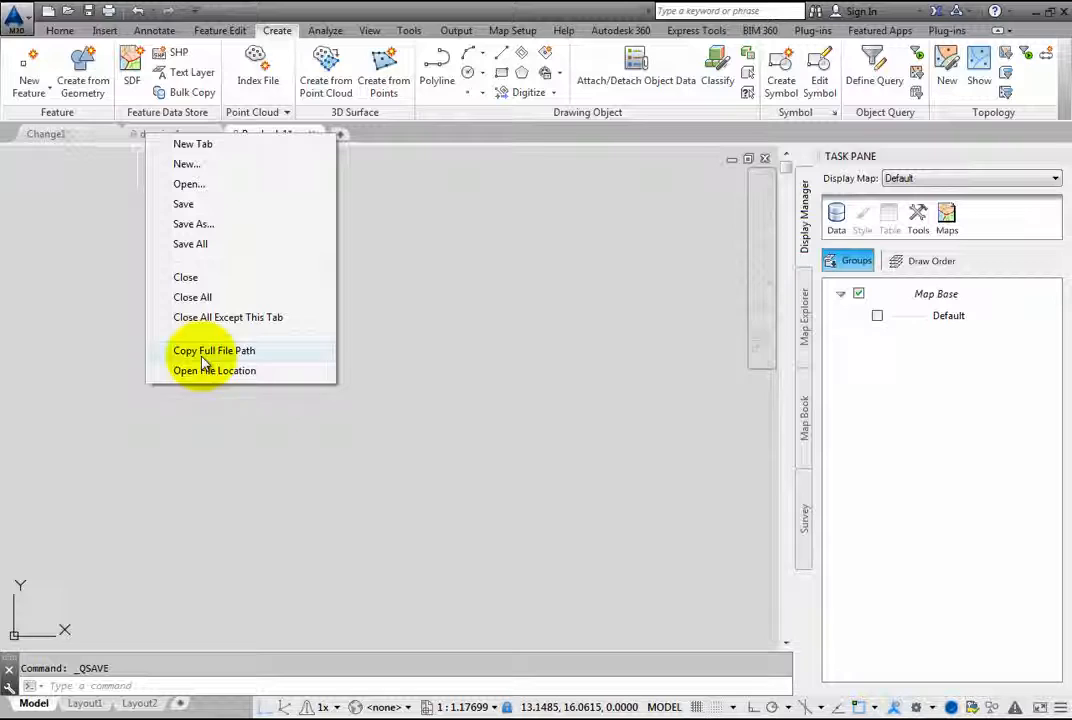
pyautogui.moveTo(216, 370)
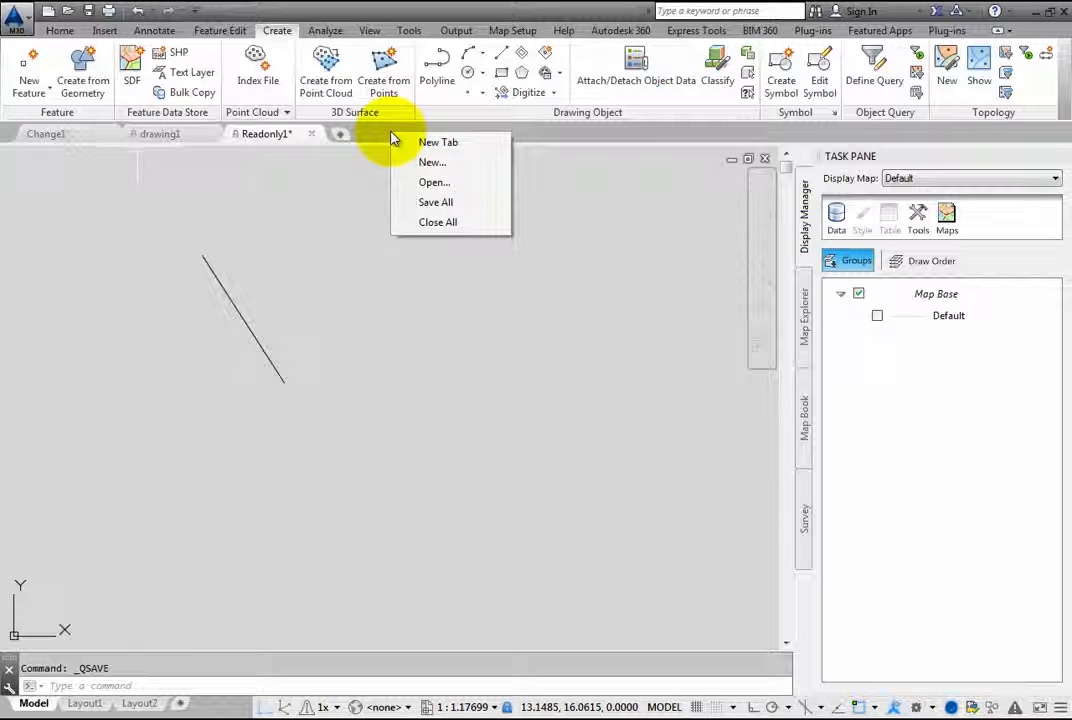
pyautogui.moveTo(460, 144)
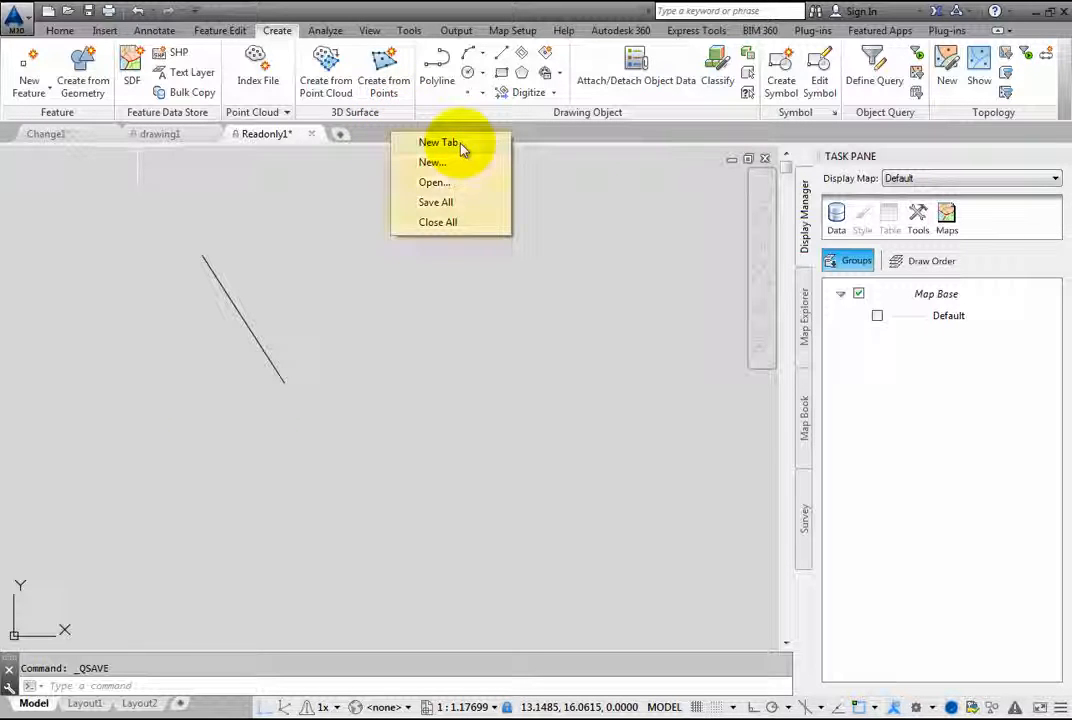
pyautogui.moveTo(460, 196)
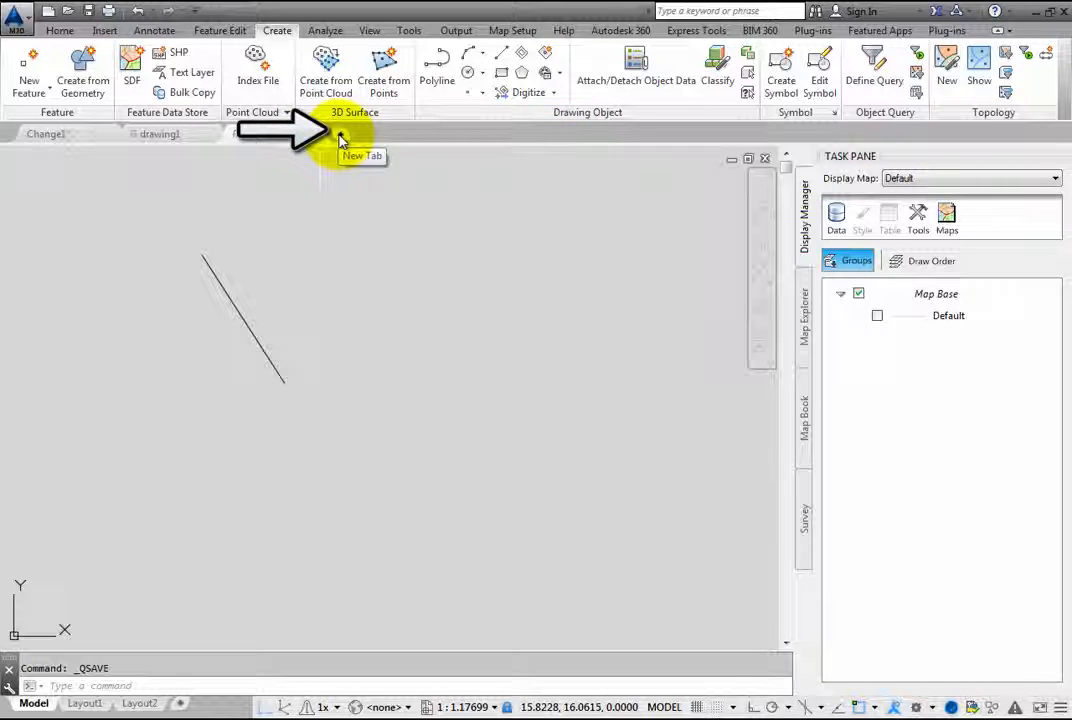
pyautogui.click(340, 136)
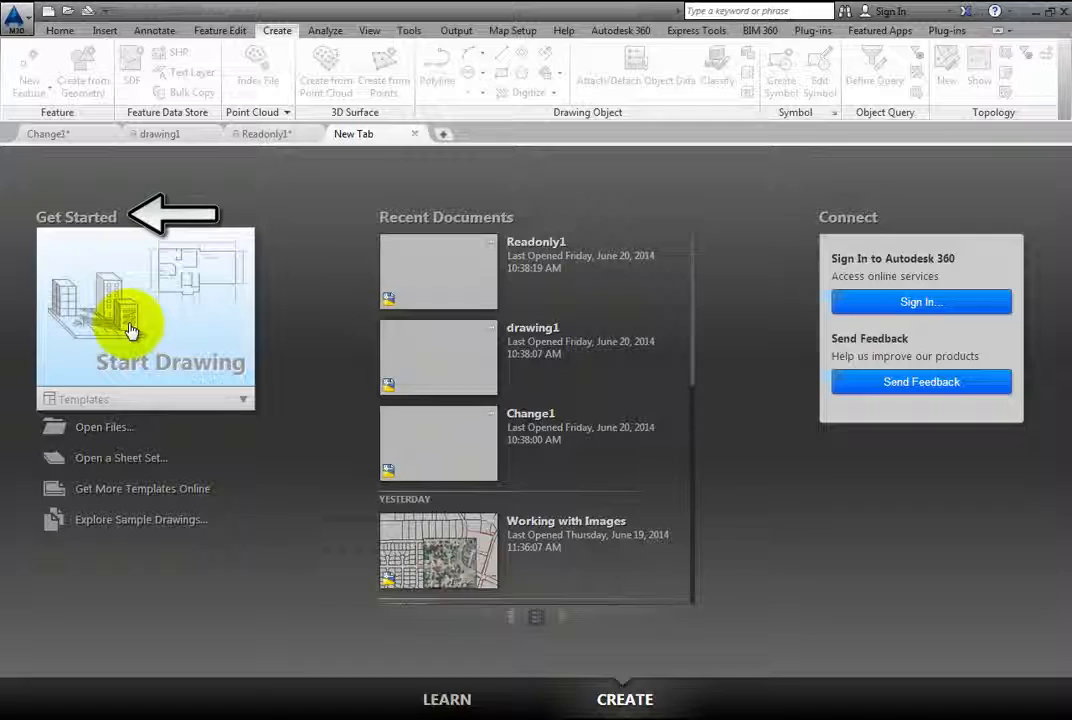
pyautogui.moveTo(100, 436)
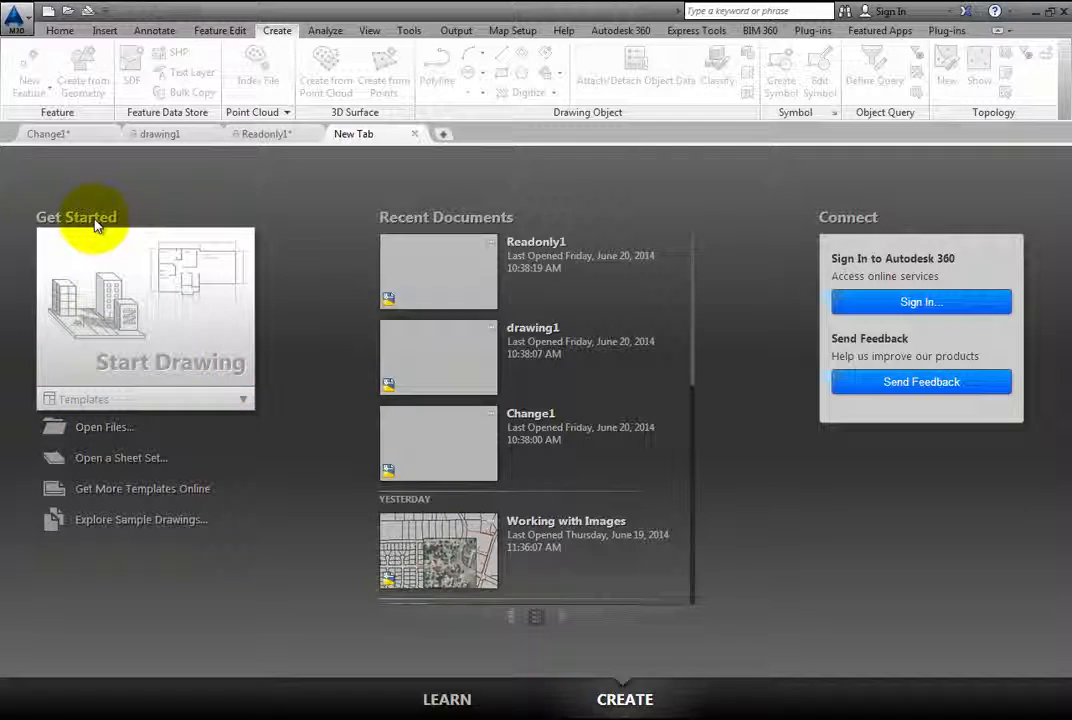
pyautogui.moveTo(244, 404)
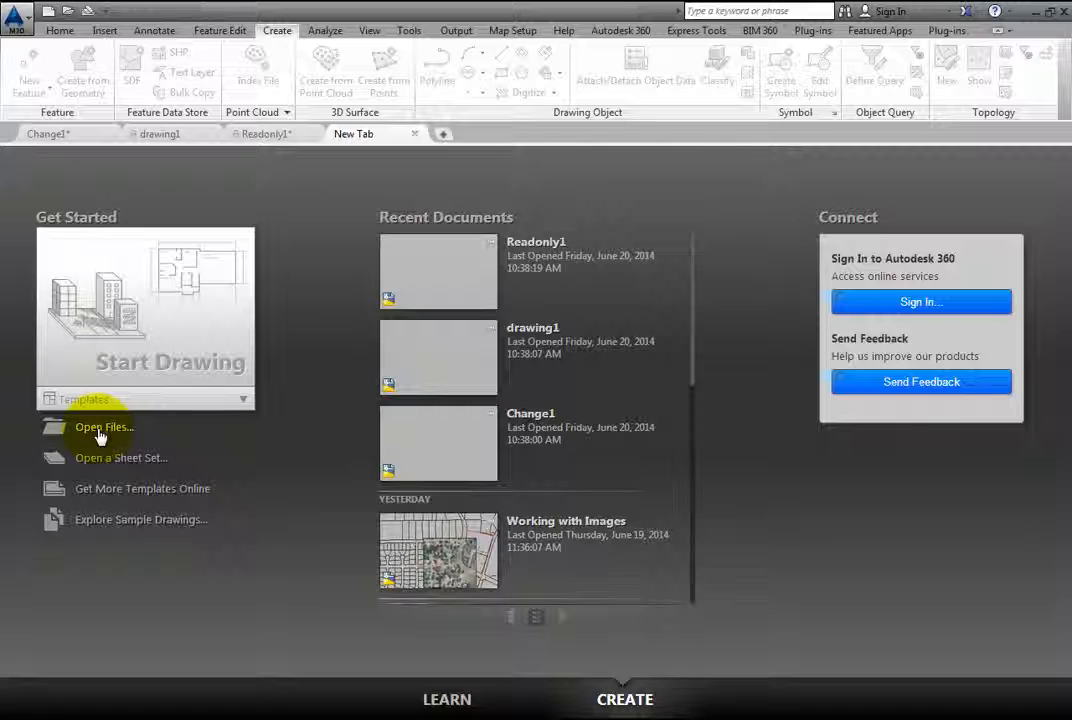
pyautogui.moveTo(258, 400)
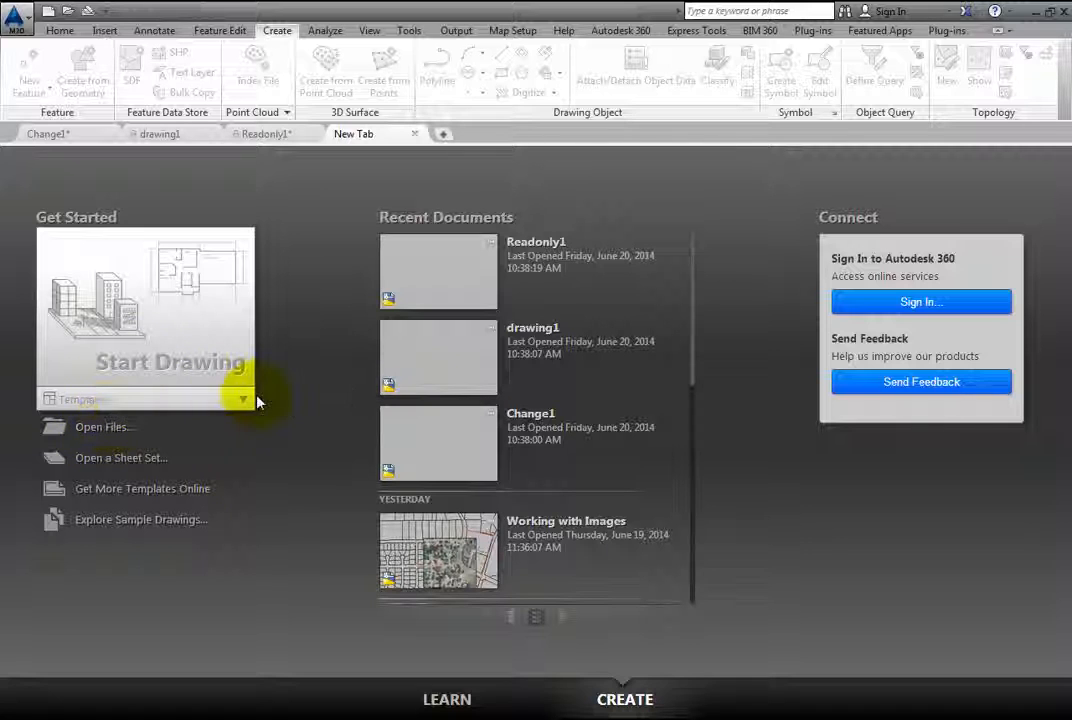
pyautogui.click(244, 400)
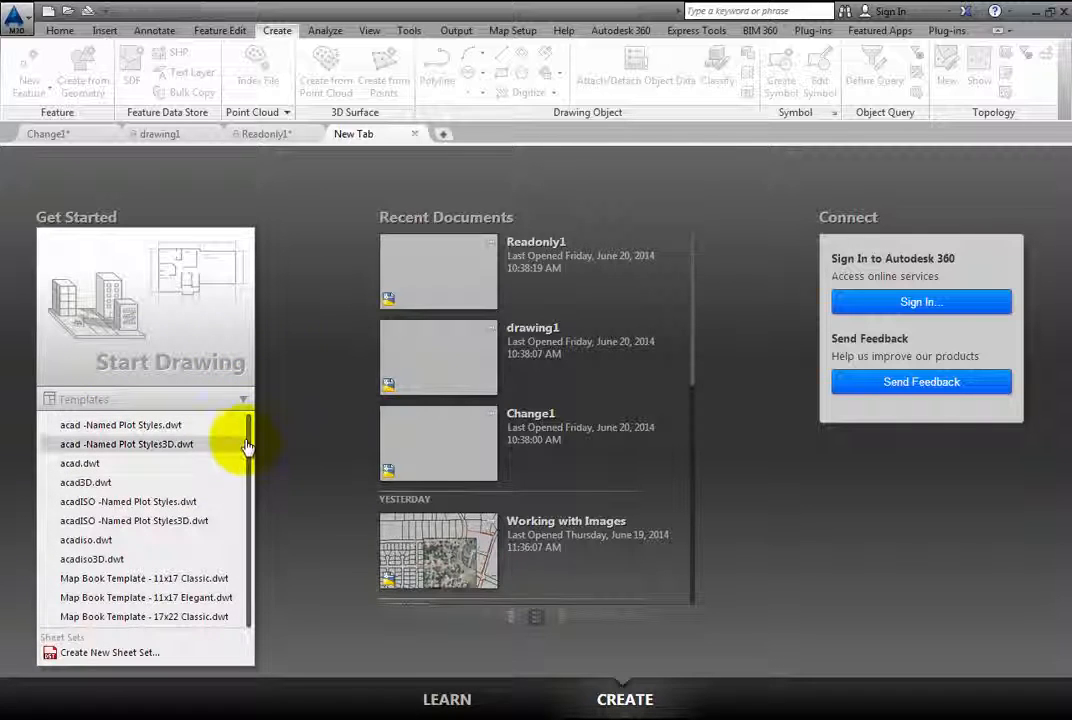
pyautogui.scroll(-3)
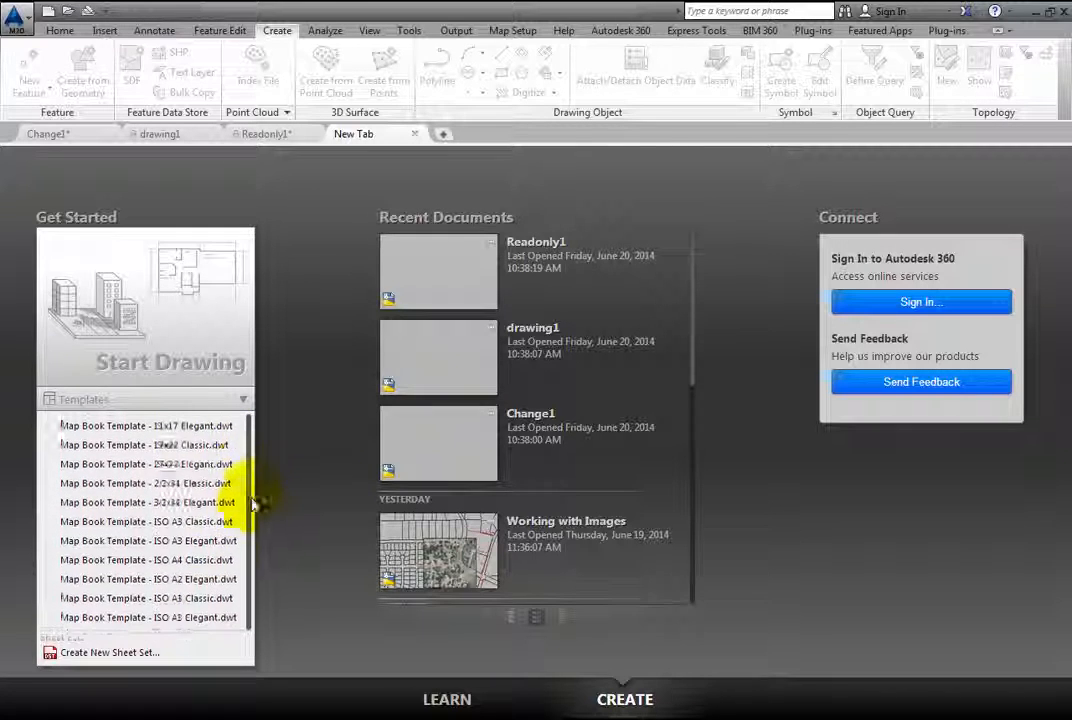
pyautogui.click(240, 400)
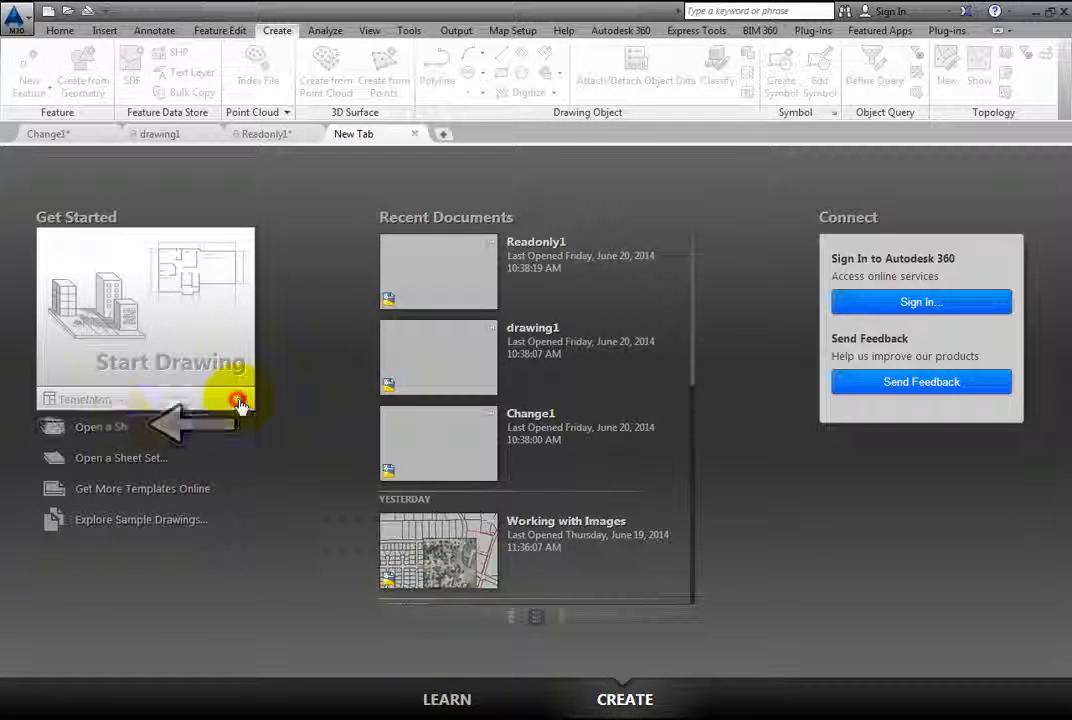
pyautogui.click(104, 420)
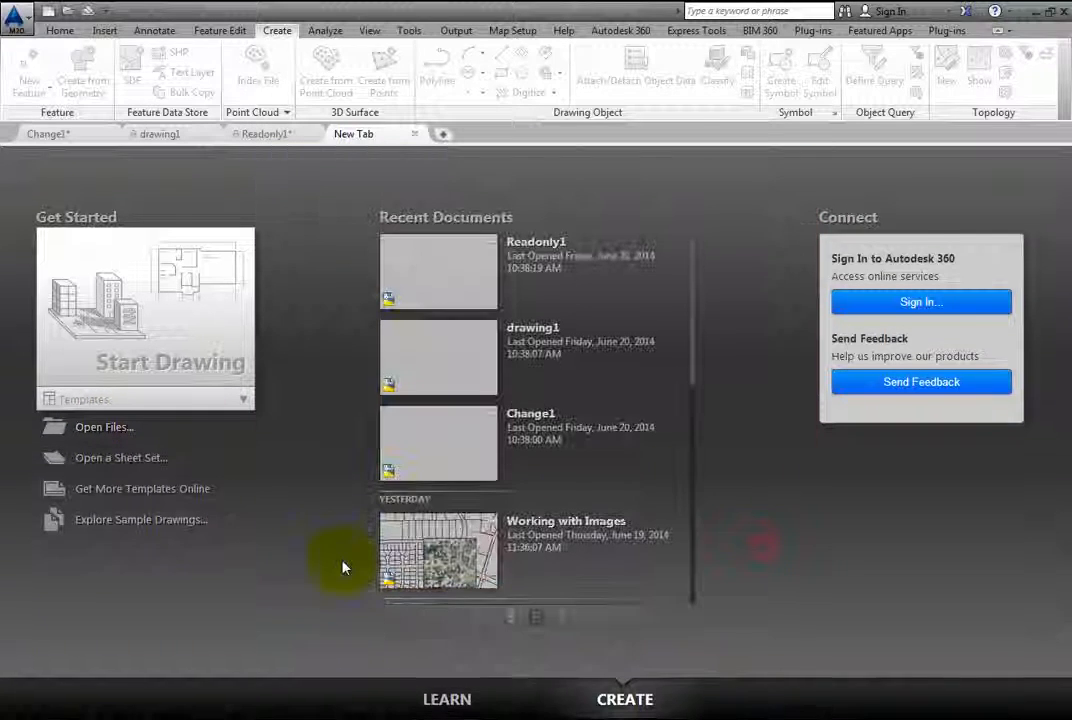
pyautogui.click(120, 456)
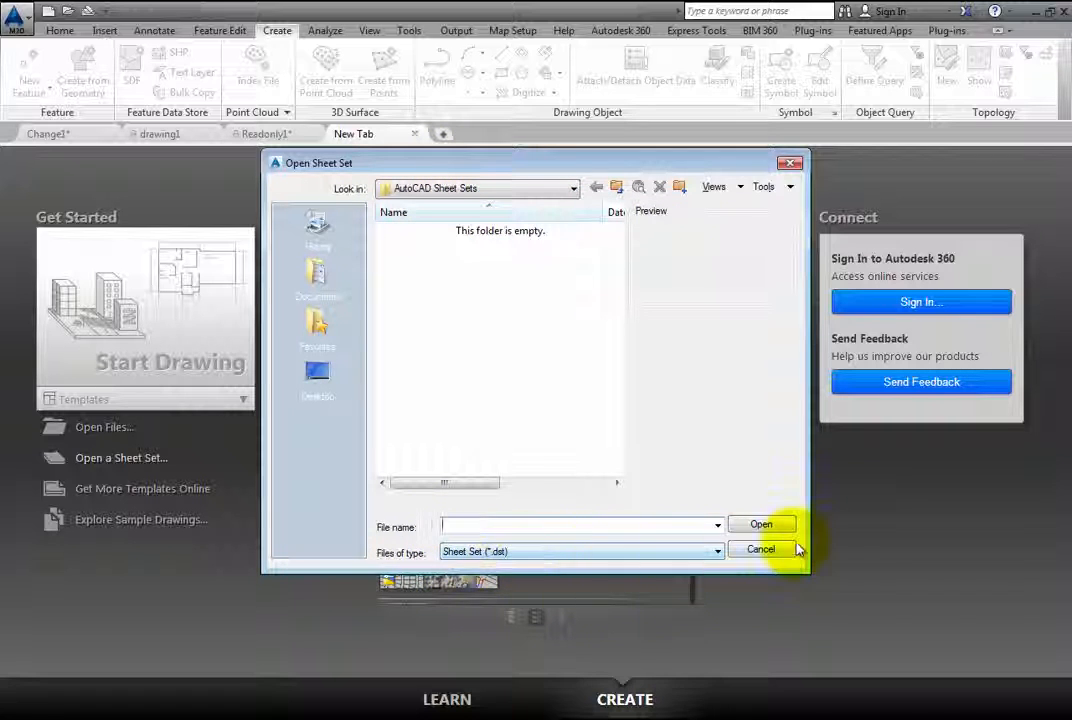
pyautogui.click(760, 548)
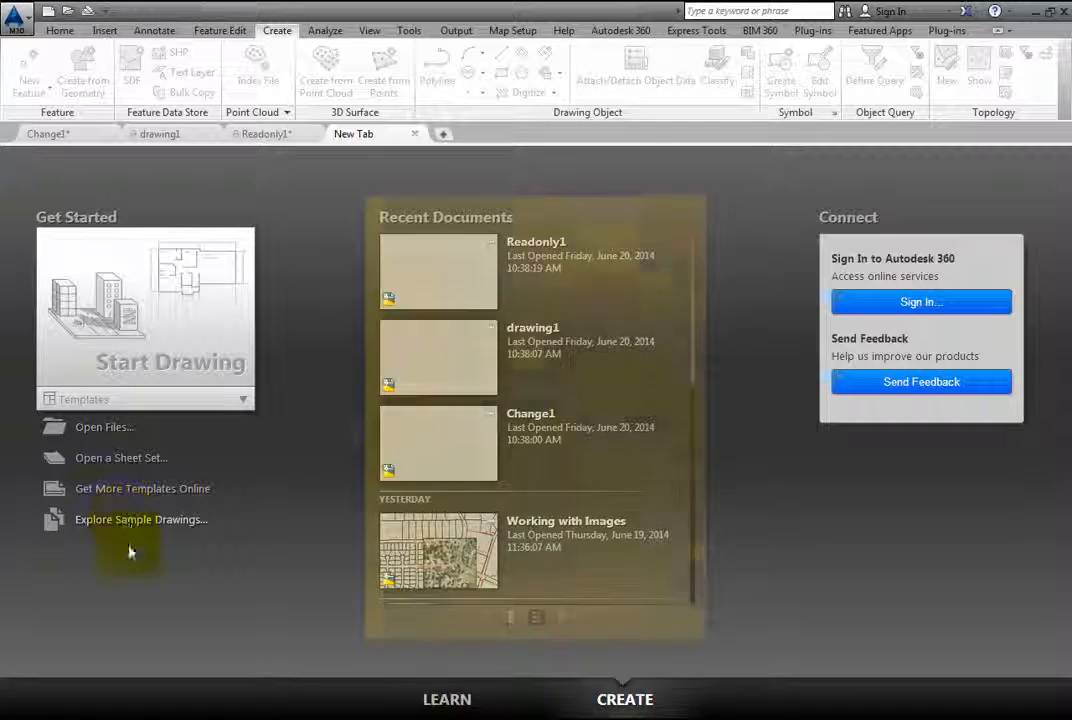
pyautogui.moveTo(550, 262)
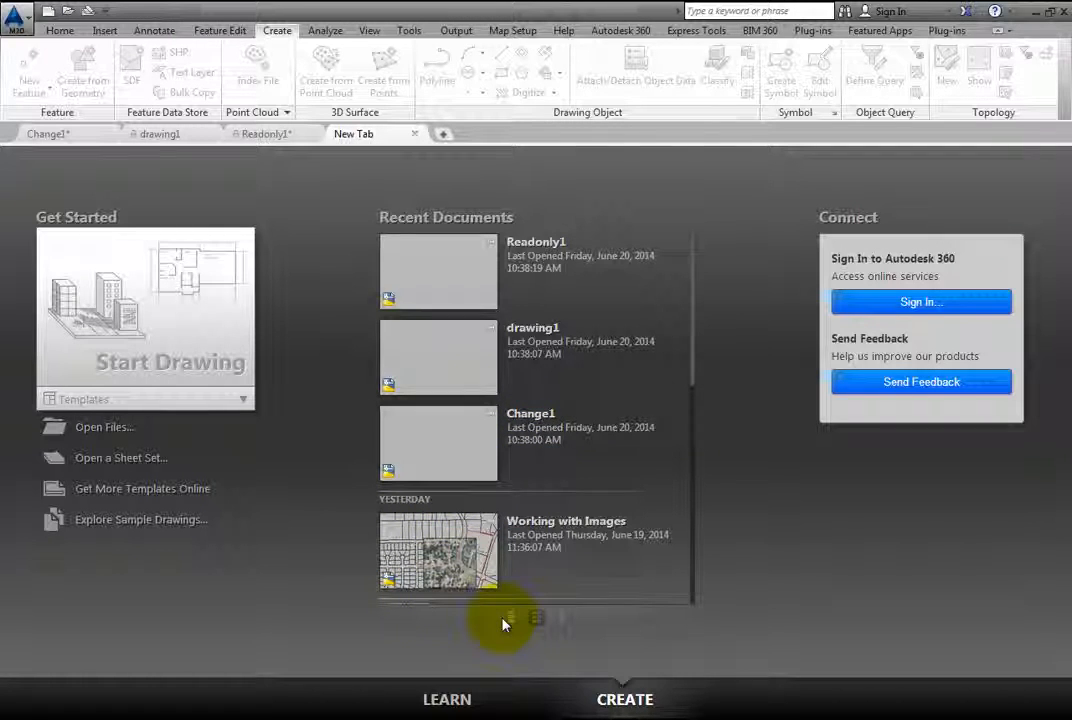
pyautogui.moveTo(536, 628)
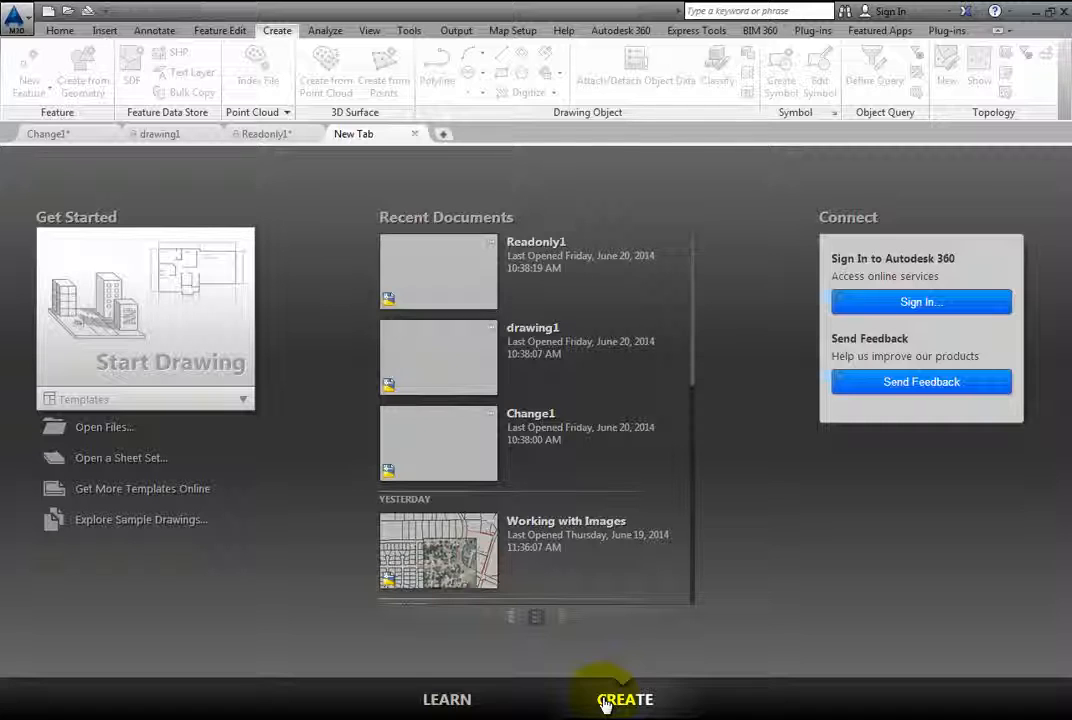
pyautogui.moveTo(750, 568)
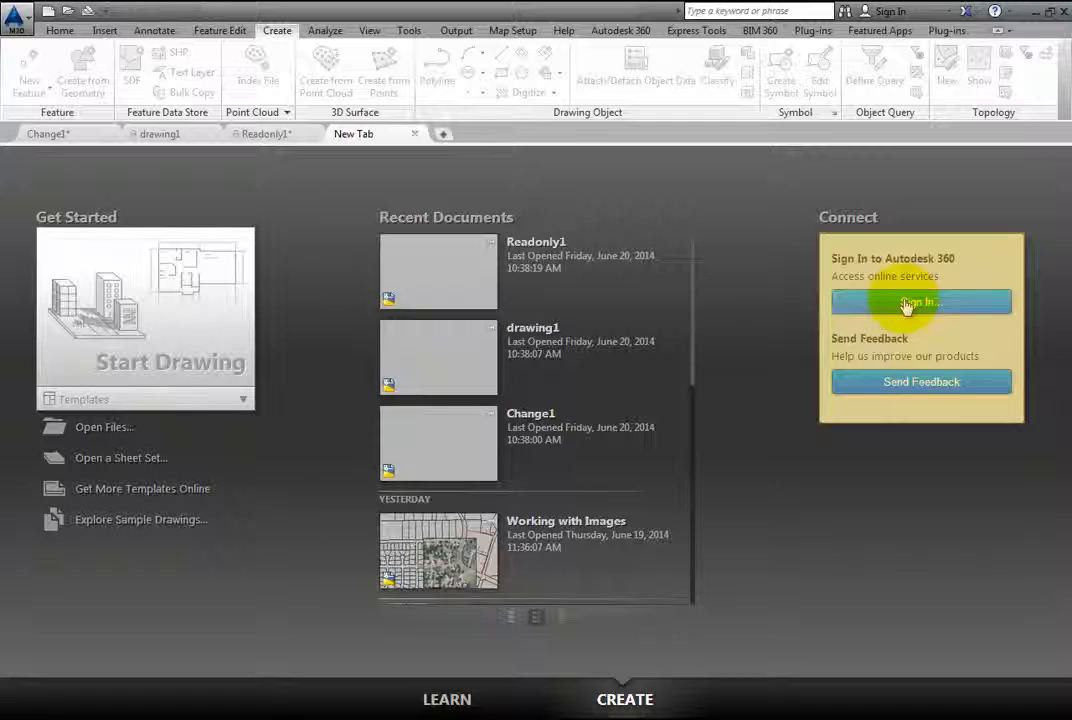
pyautogui.moveTo(870, 596)
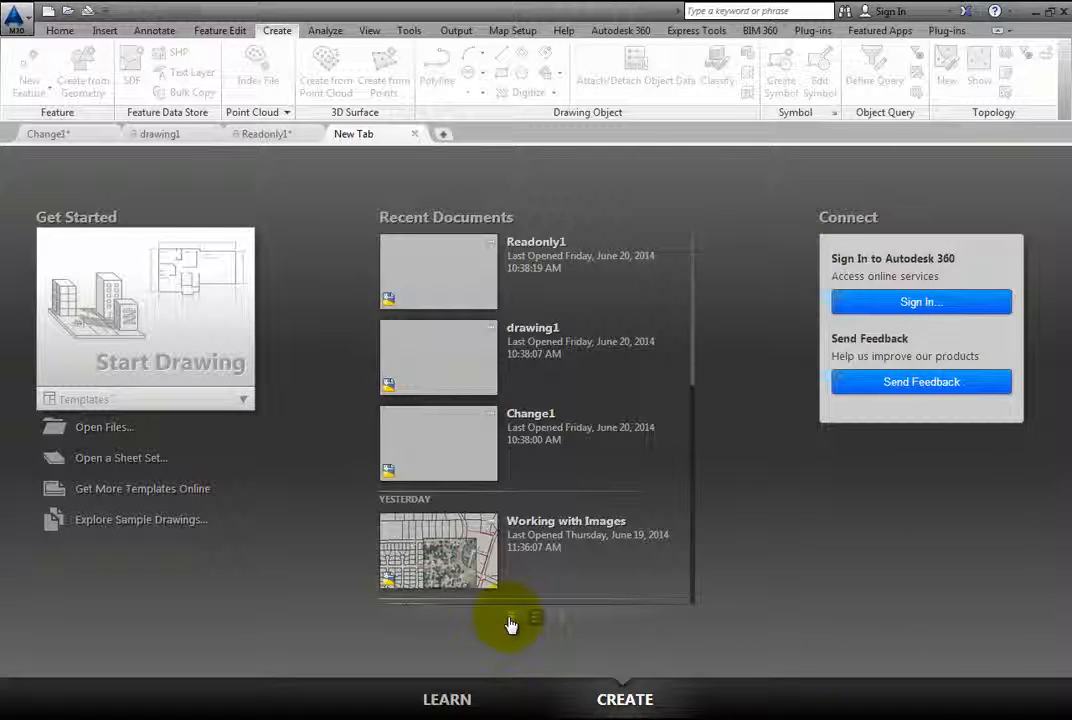
# Step: Show the Learn page and scroll the Getting Started videos down to View and Edit Records
pyautogui.click(448, 700)
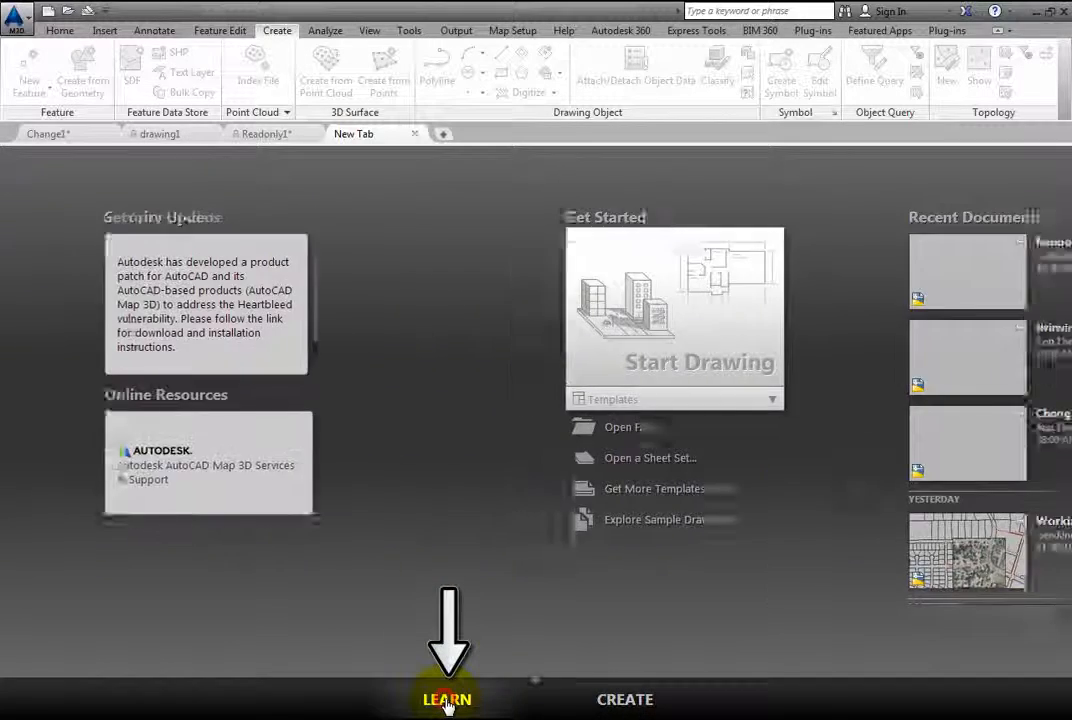
pyautogui.click(446, 700)
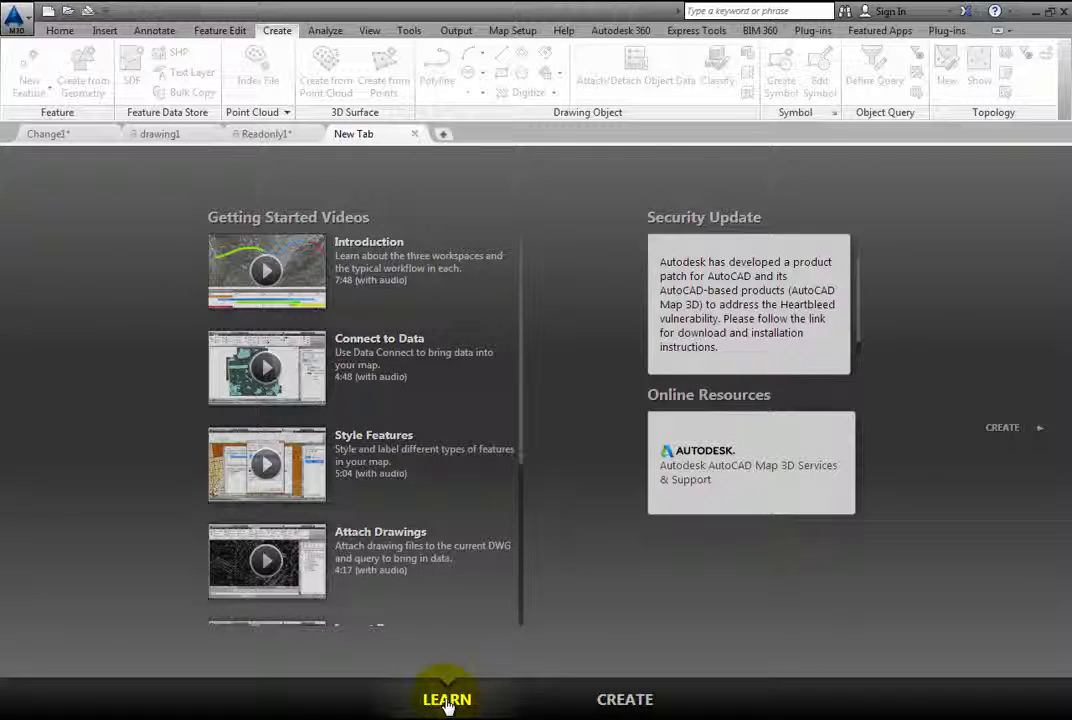
pyautogui.scroll(-3)
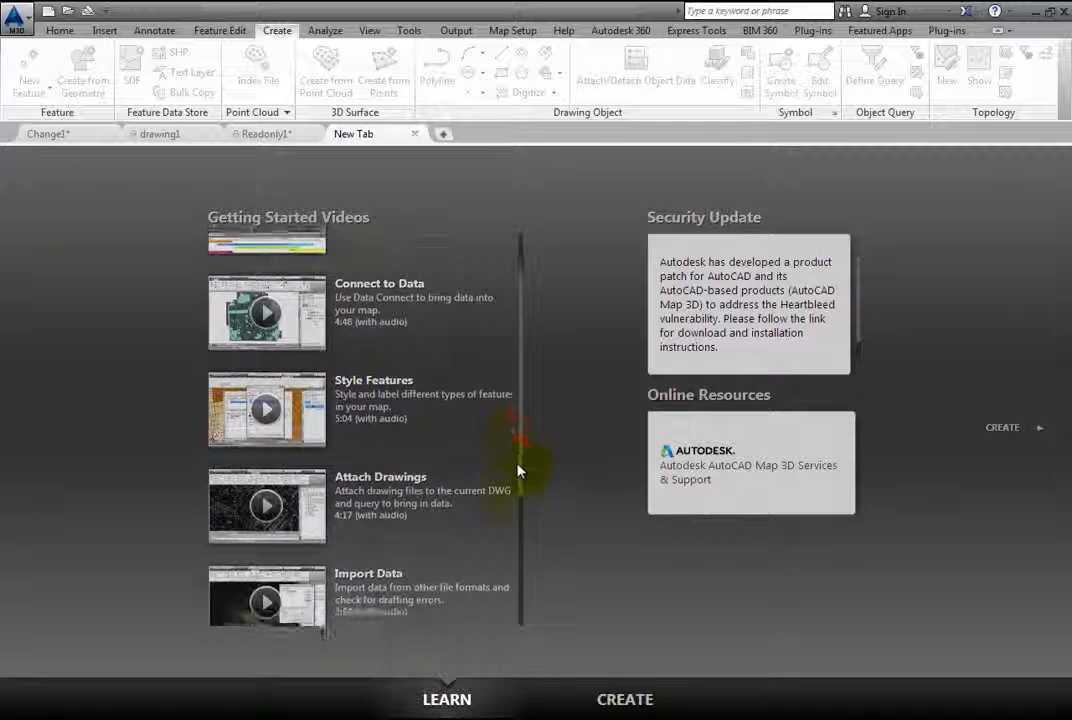
pyautogui.scroll(-3)
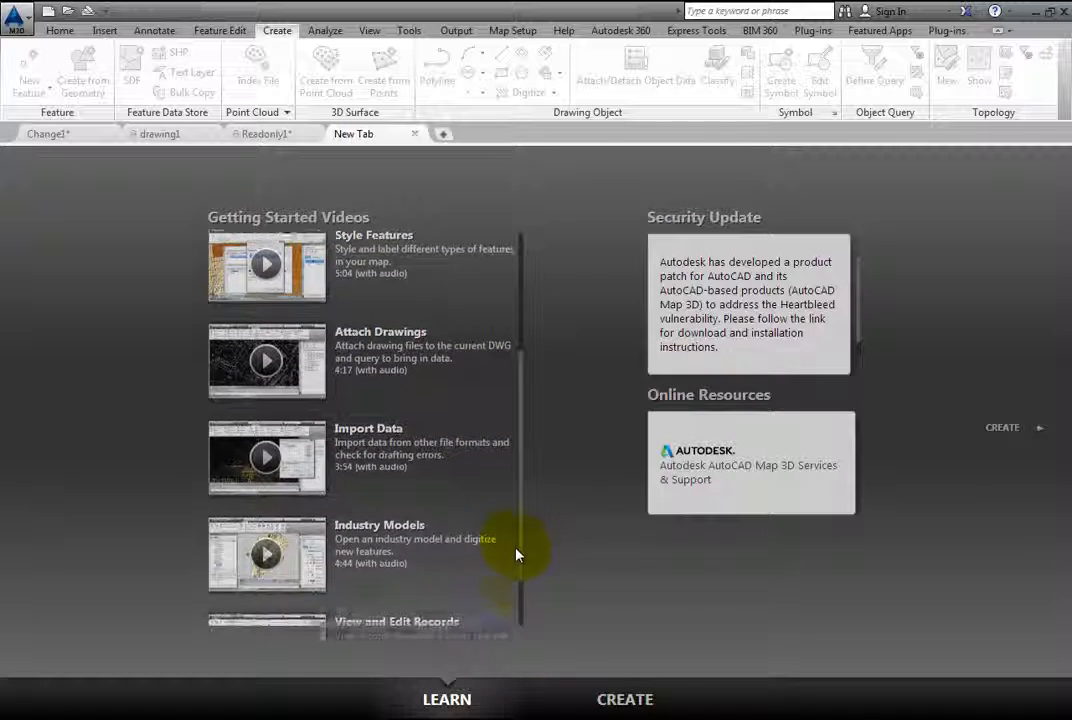
pyautogui.scroll(-3)
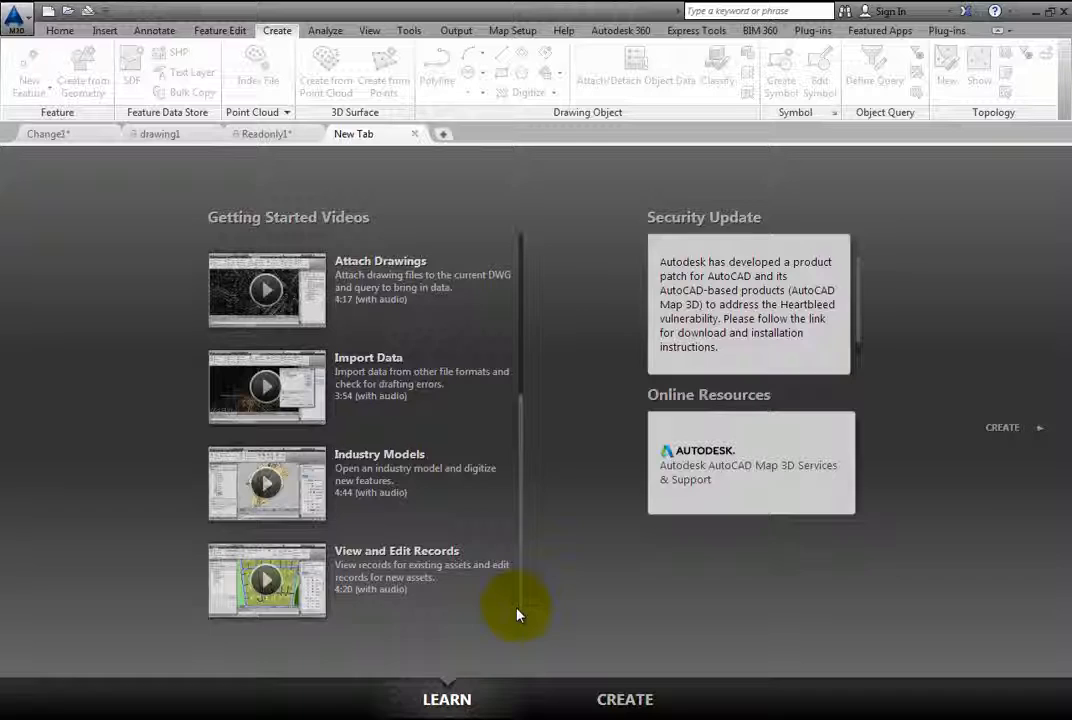
pyautogui.moveTo(476, 290)
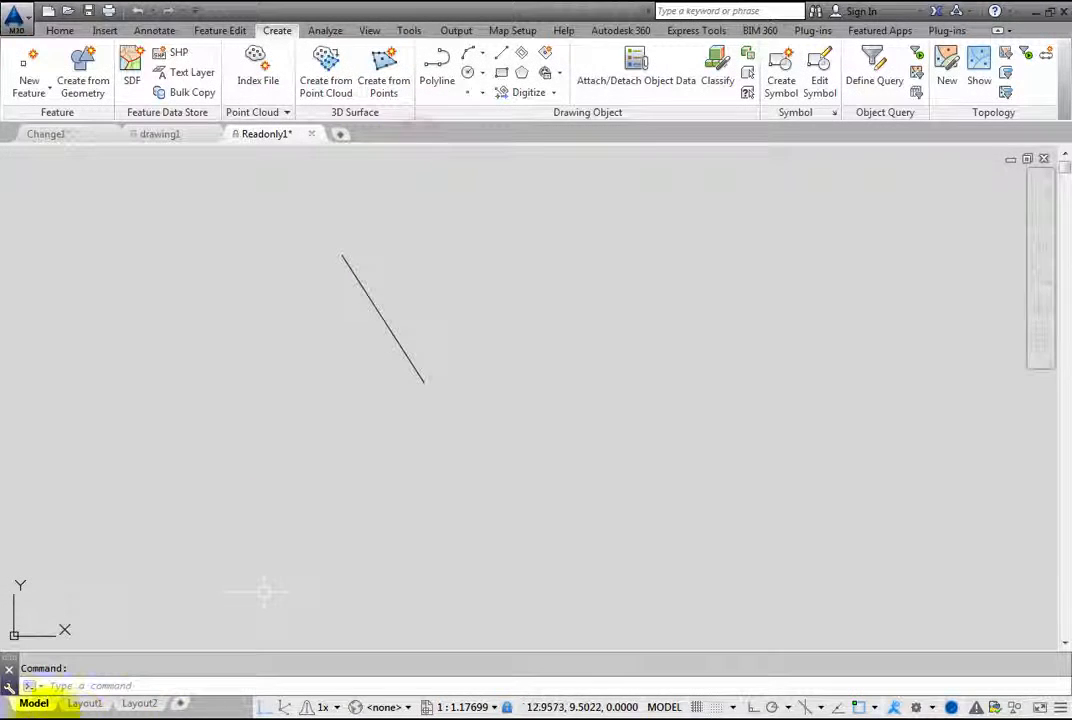
pyautogui.write('new')
pyautogui.write('OP')
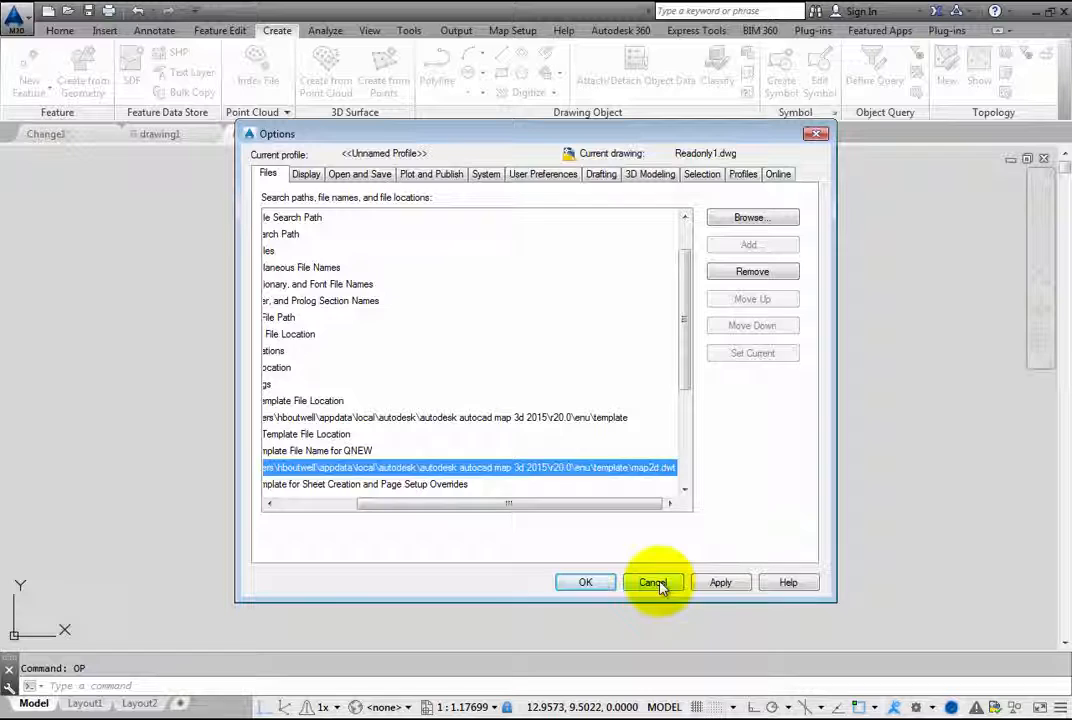
pyautogui.click(652, 582)
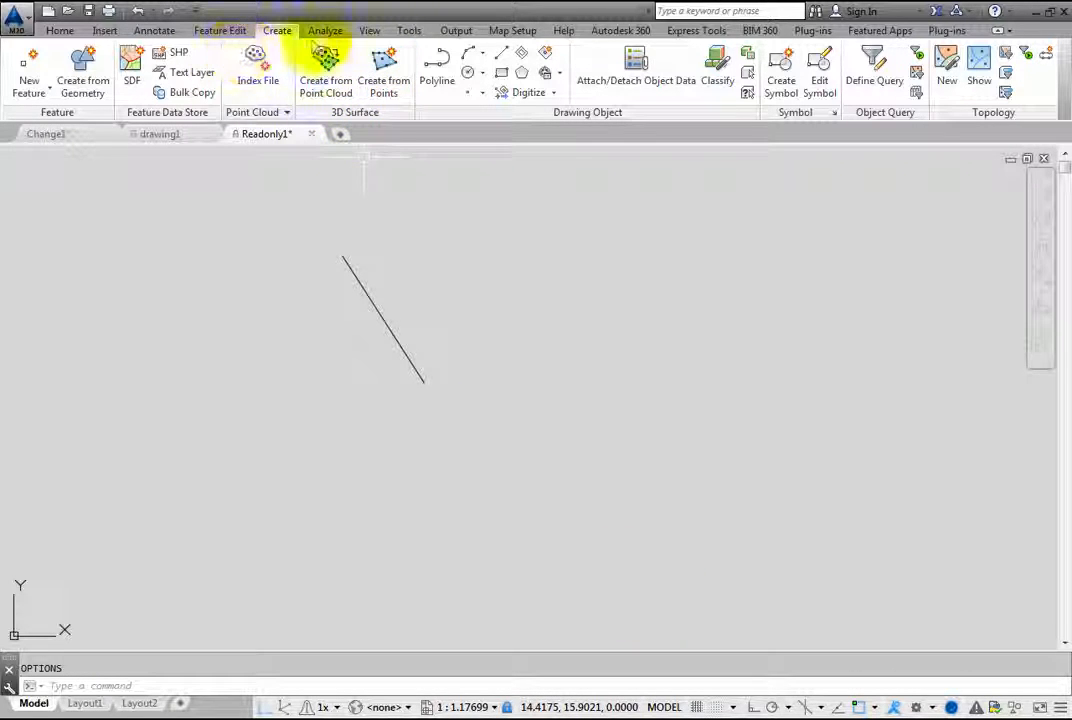
# Step: Toggle the File Tabs button on the View ribbon so the drawing tabs hide and reappear
pyautogui.click(368, 30)
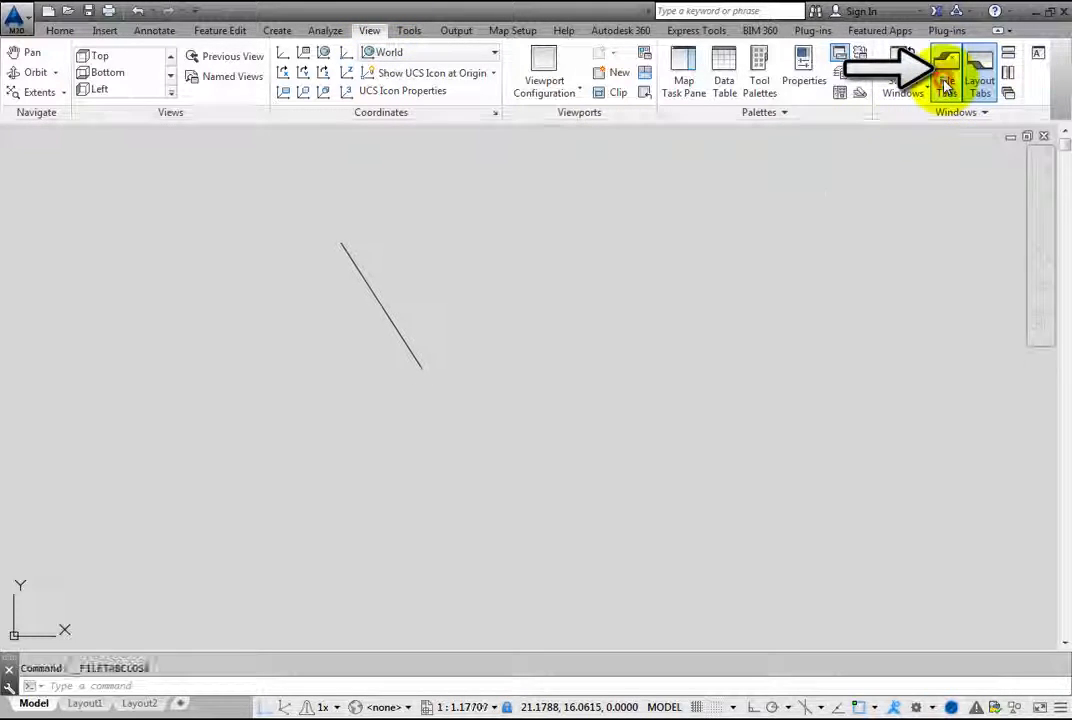
pyautogui.click(946, 72)
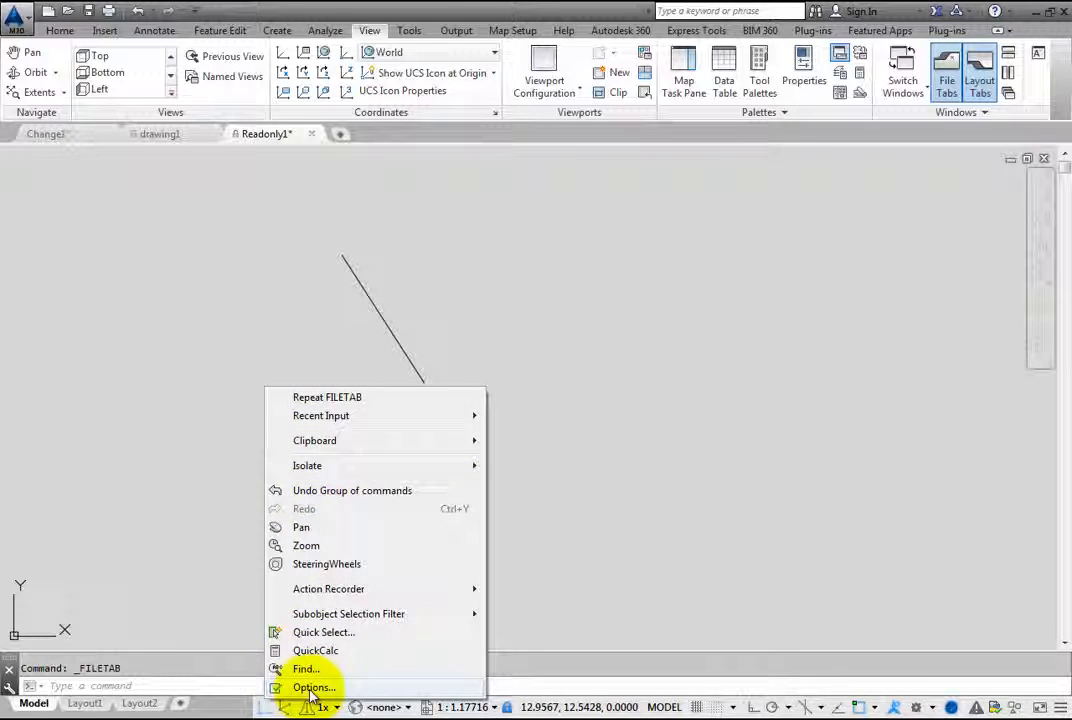
# Step: Uncheck Display File Tabs on the Display page of Options
pyautogui.click(314, 688)
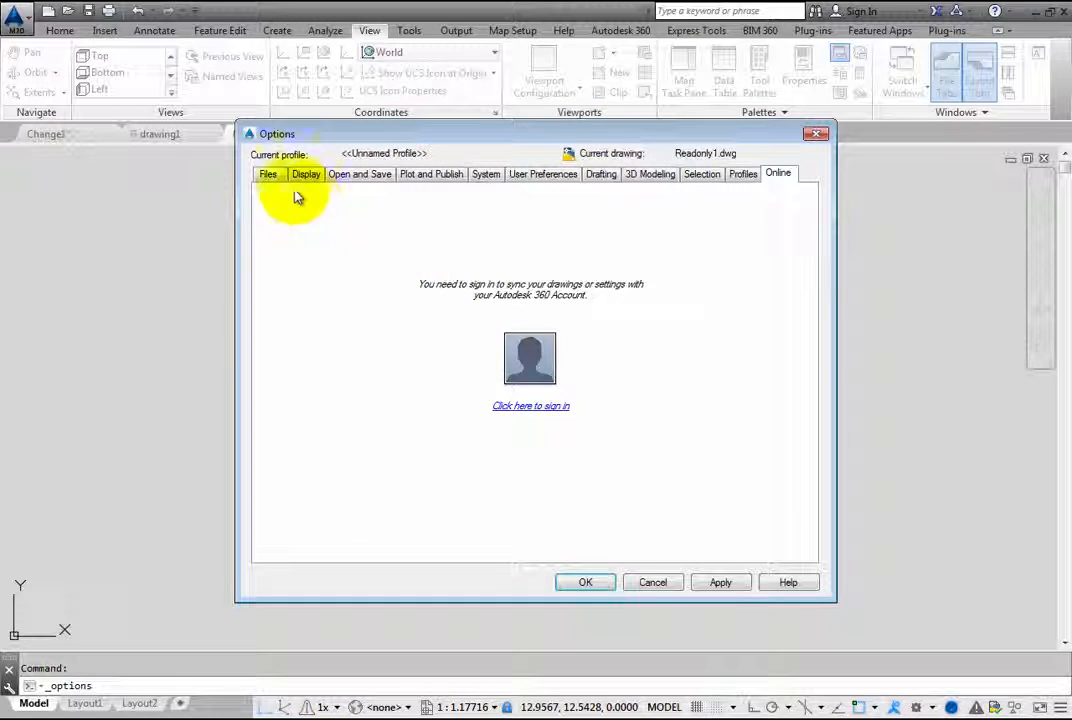
pyautogui.click(306, 172)
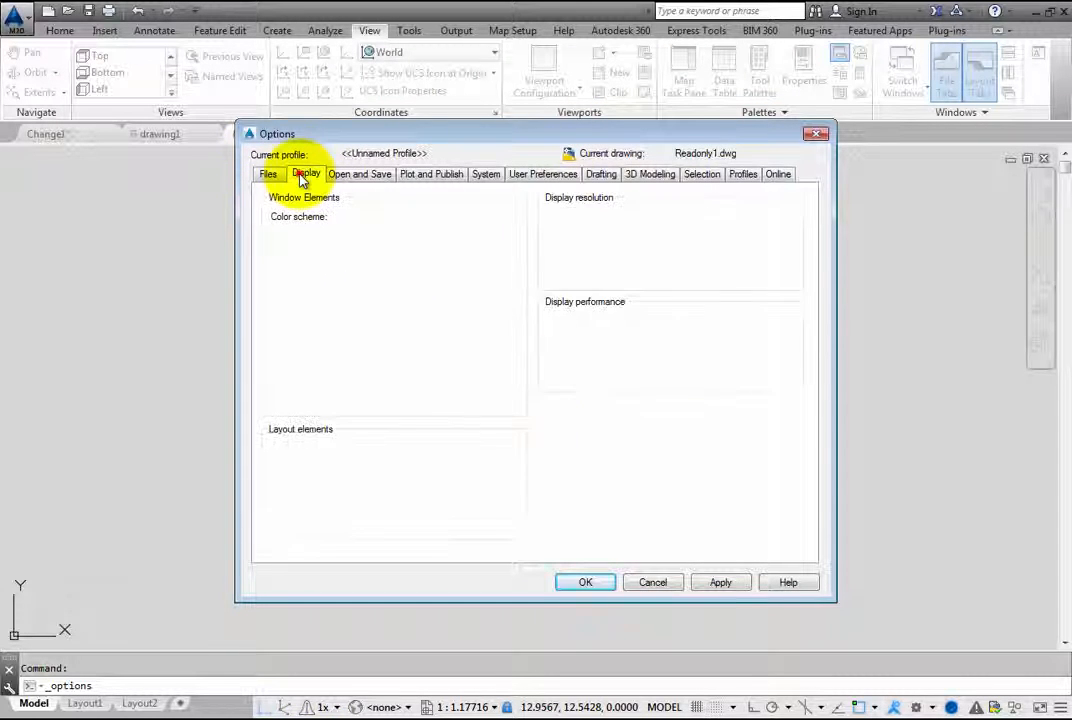
pyautogui.click(308, 172)
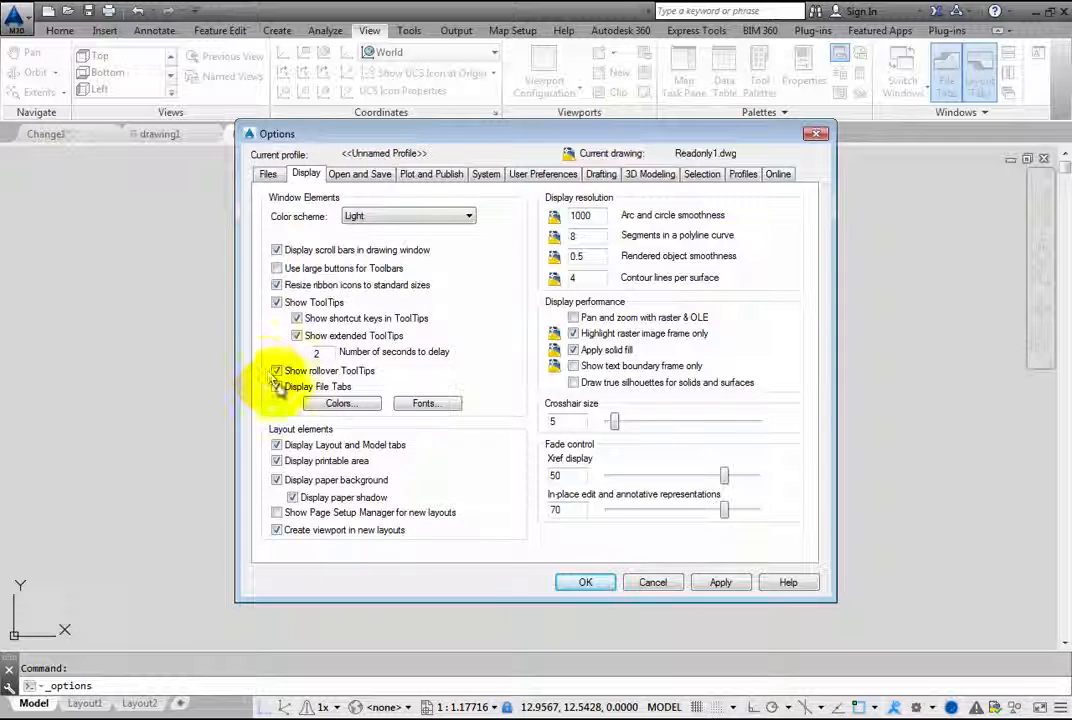
pyautogui.click(276, 388)
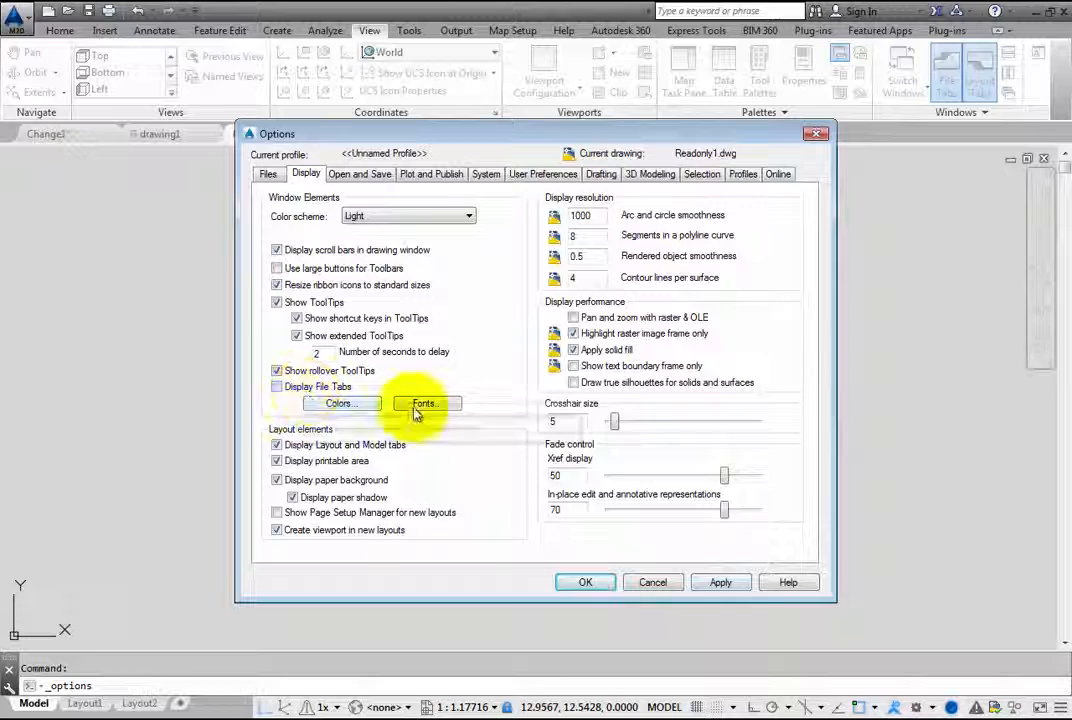
pyautogui.click(276, 388)
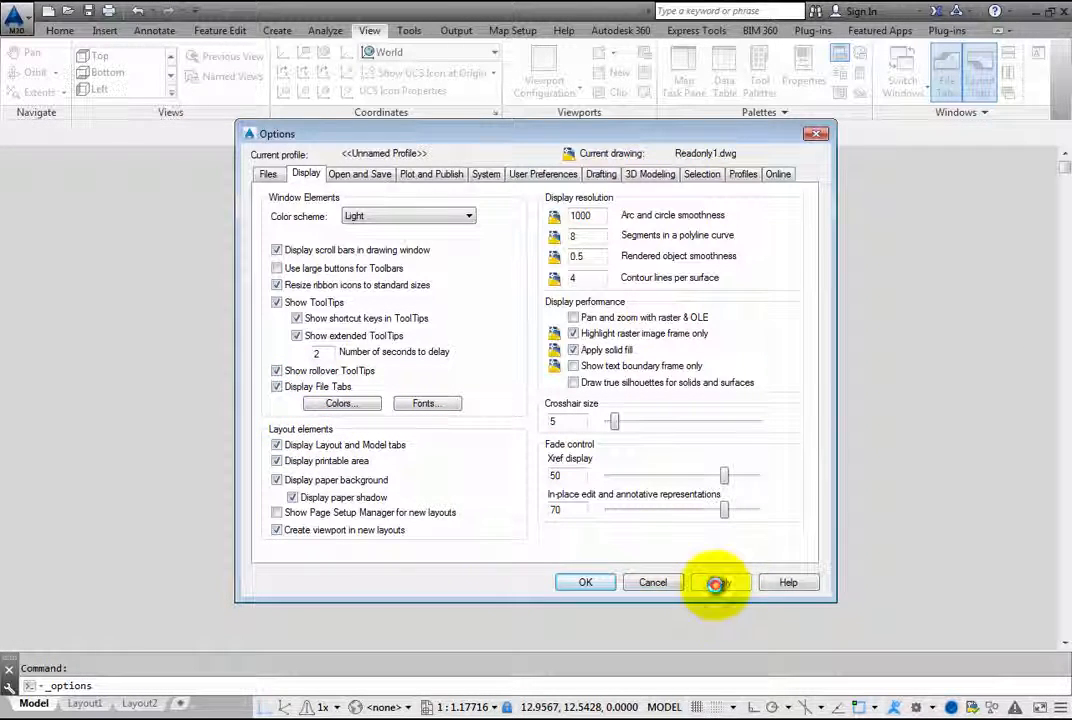
# Step: Apply the setting and confirm Options so the file tabs are hidden
pyautogui.click(584, 582)
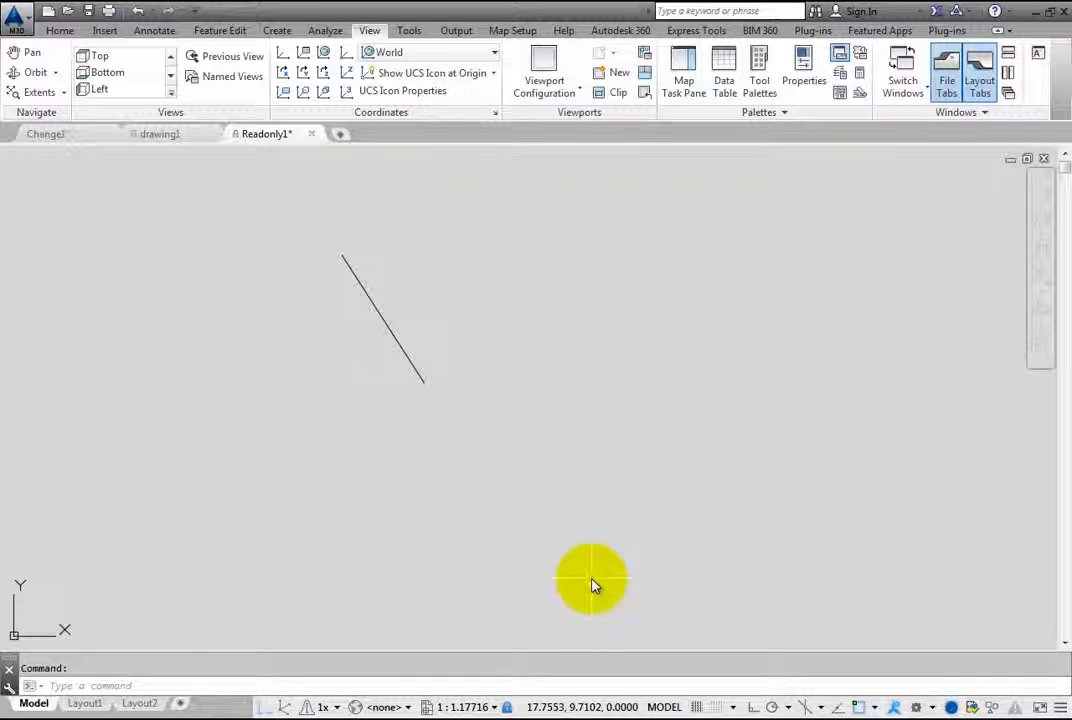
pyautogui.moveTo(108, 404)
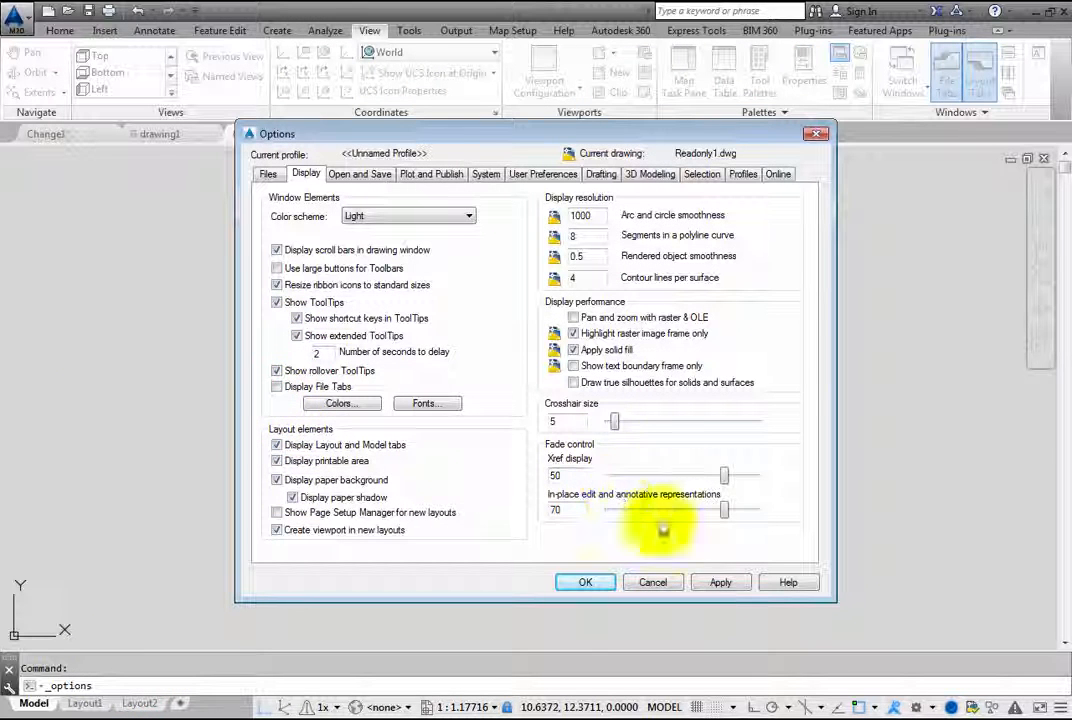
pyautogui.click(584, 582)
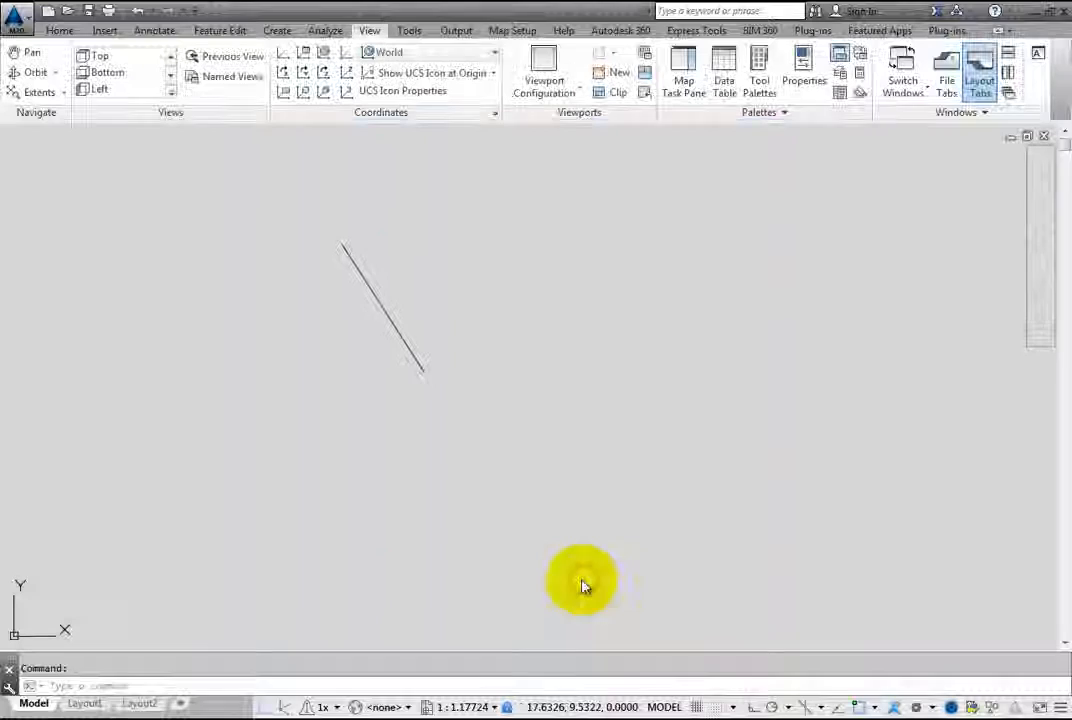